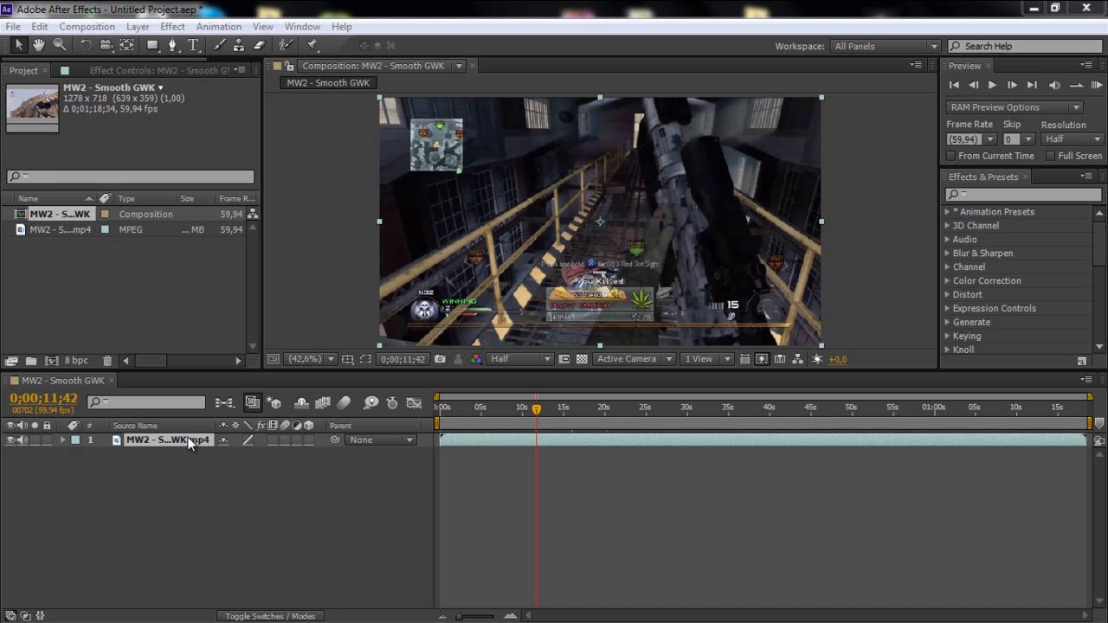
{"action": "mouse_move", "coordinate": [24, 413]}
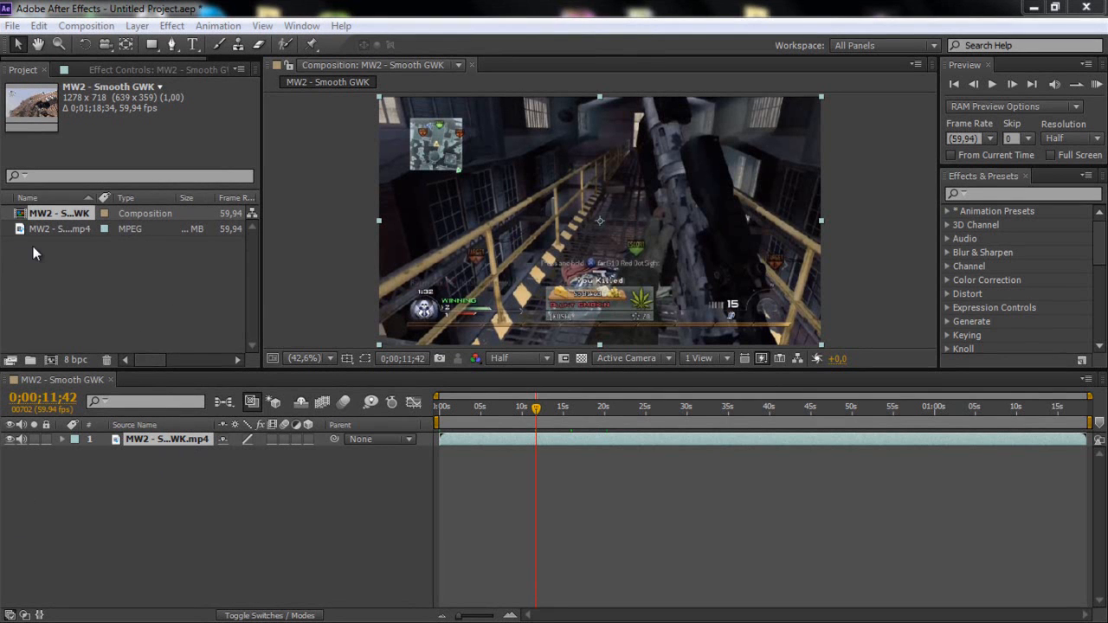
Step: Deselect the items in the Project panel before moving to 0;00;06;59
{"action": "left_click", "coordinate": [59, 228]}
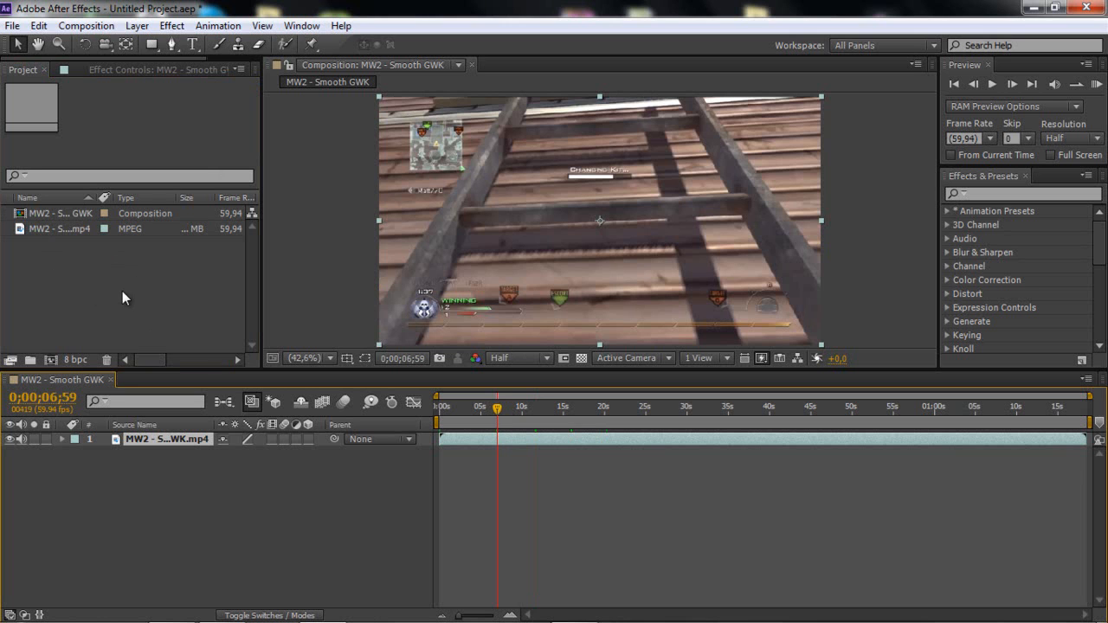
{"action": "mouse_move", "coordinate": [59, 7]}
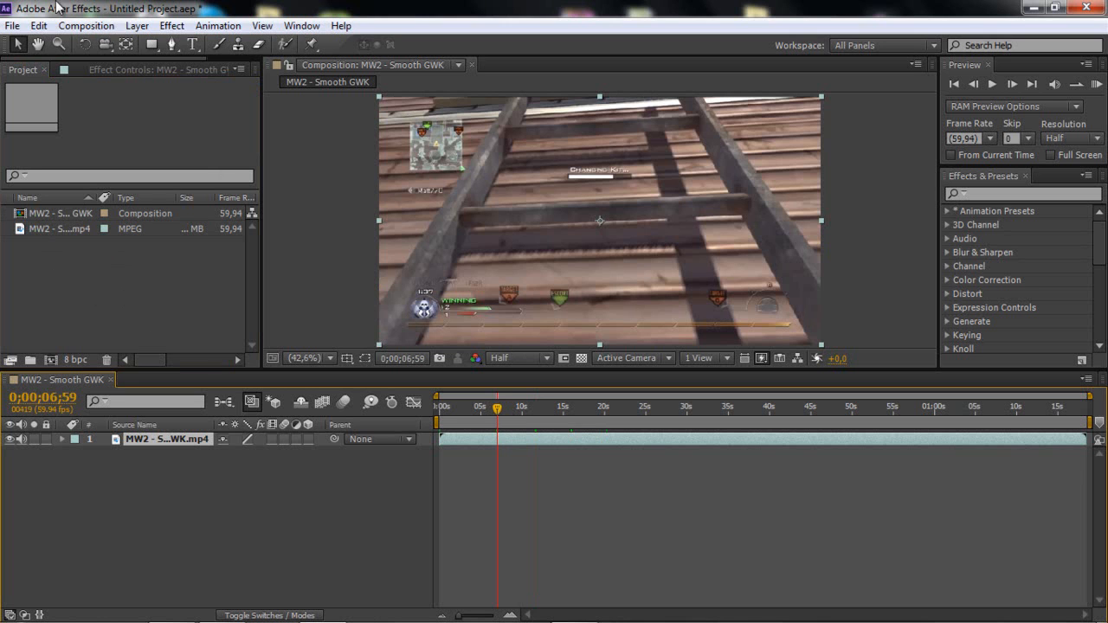
{"action": "left_click", "coordinate": [12, 26]}
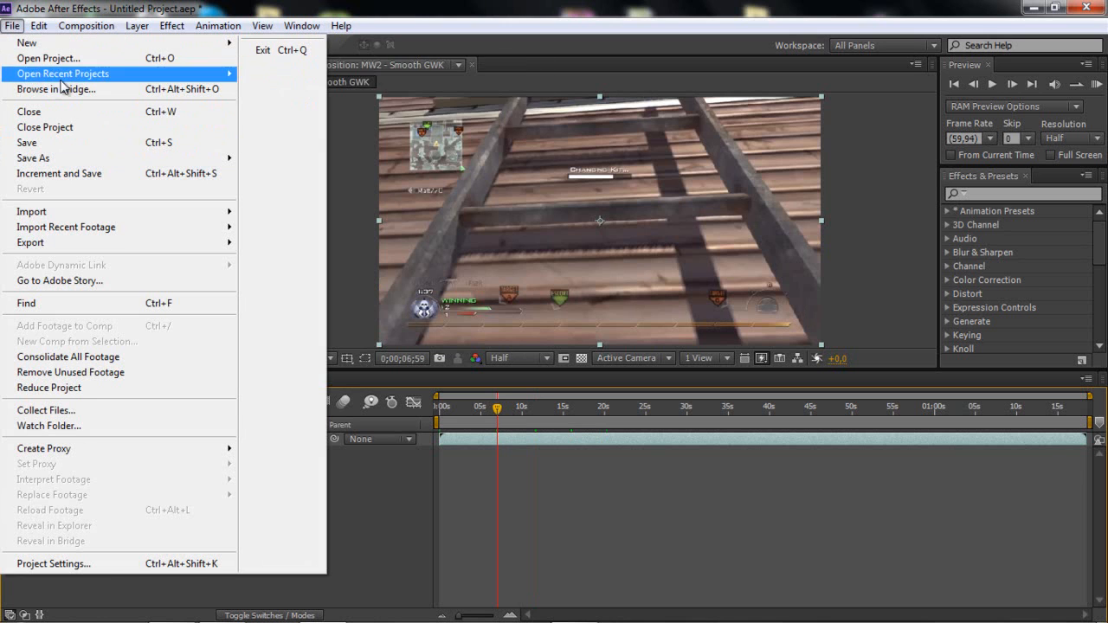
{"action": "mouse_move", "coordinate": [173, 211]}
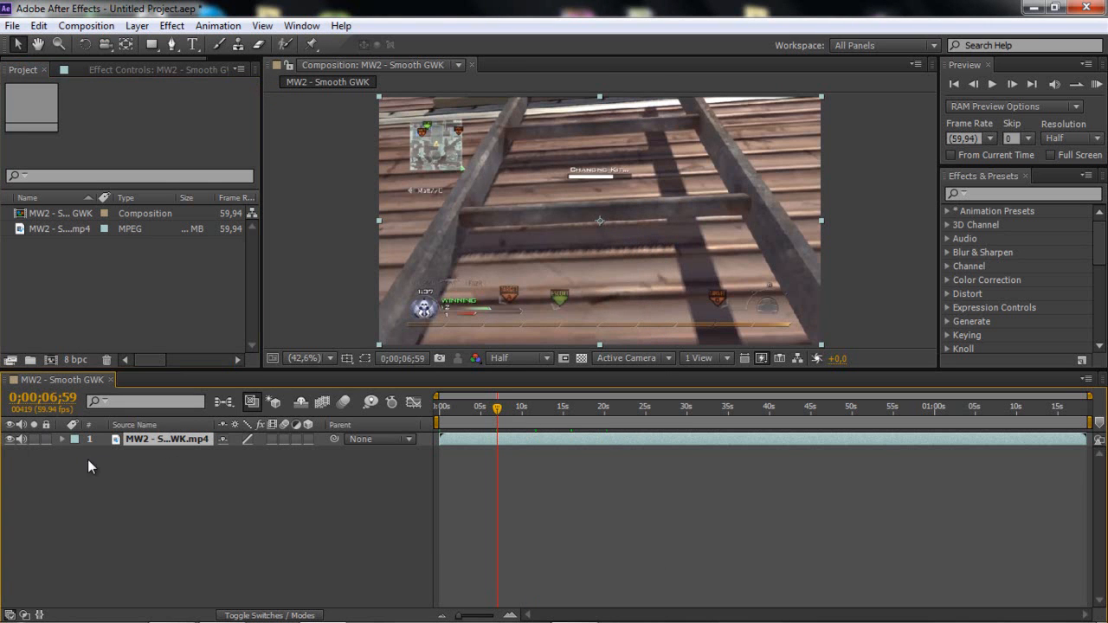
{"action": "mouse_move", "coordinate": [164, 437]}
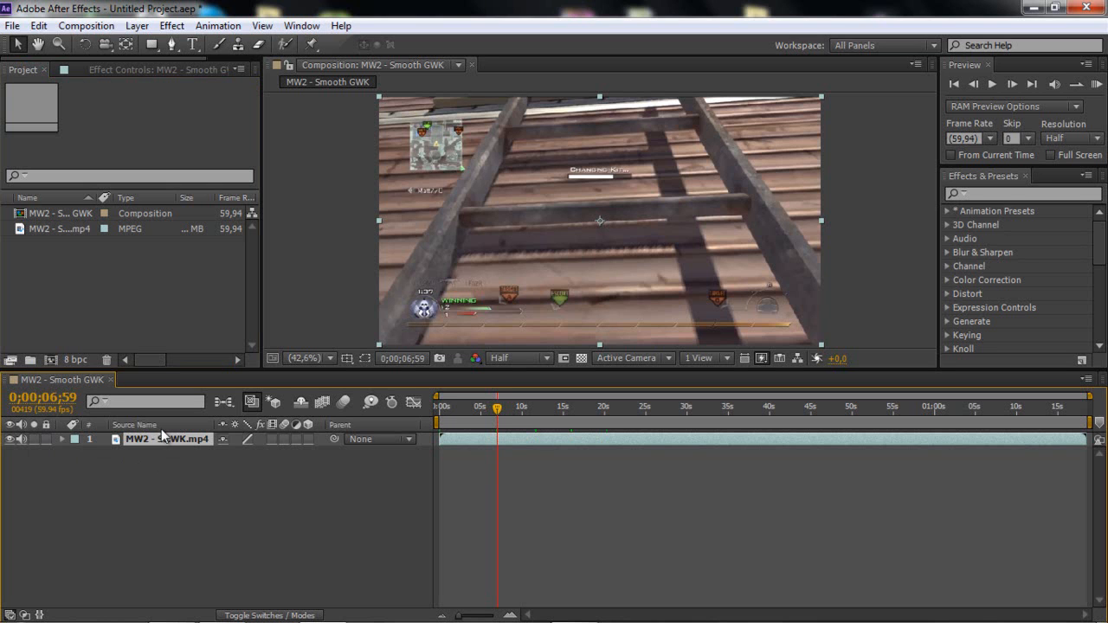
{"action": "mouse_move", "coordinate": [163, 436]}
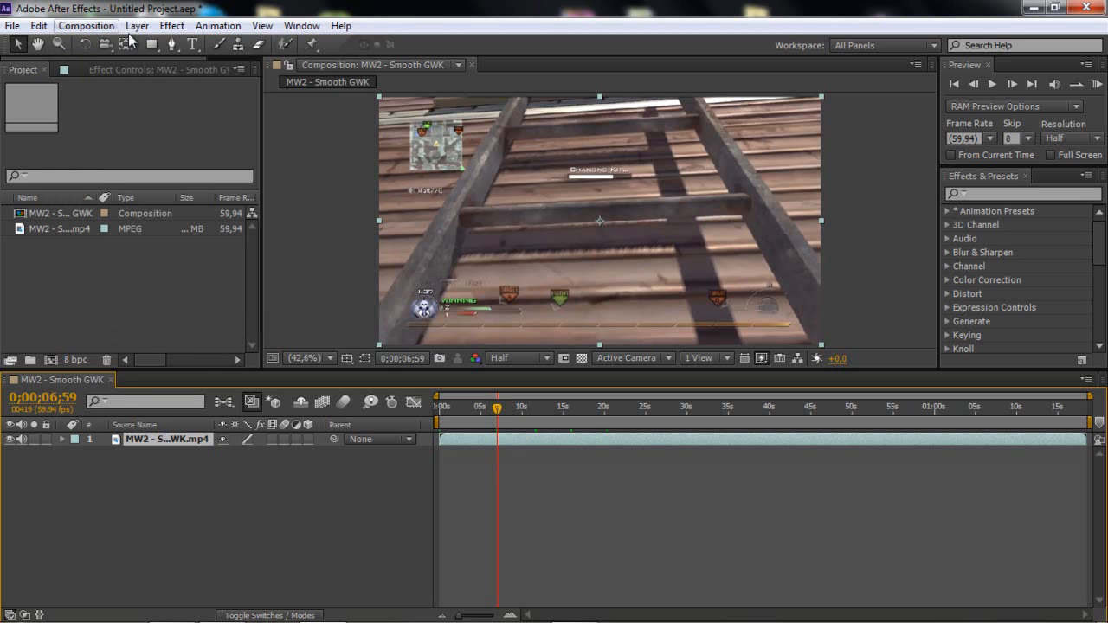
{"action": "left_click", "coordinate": [86, 26]}
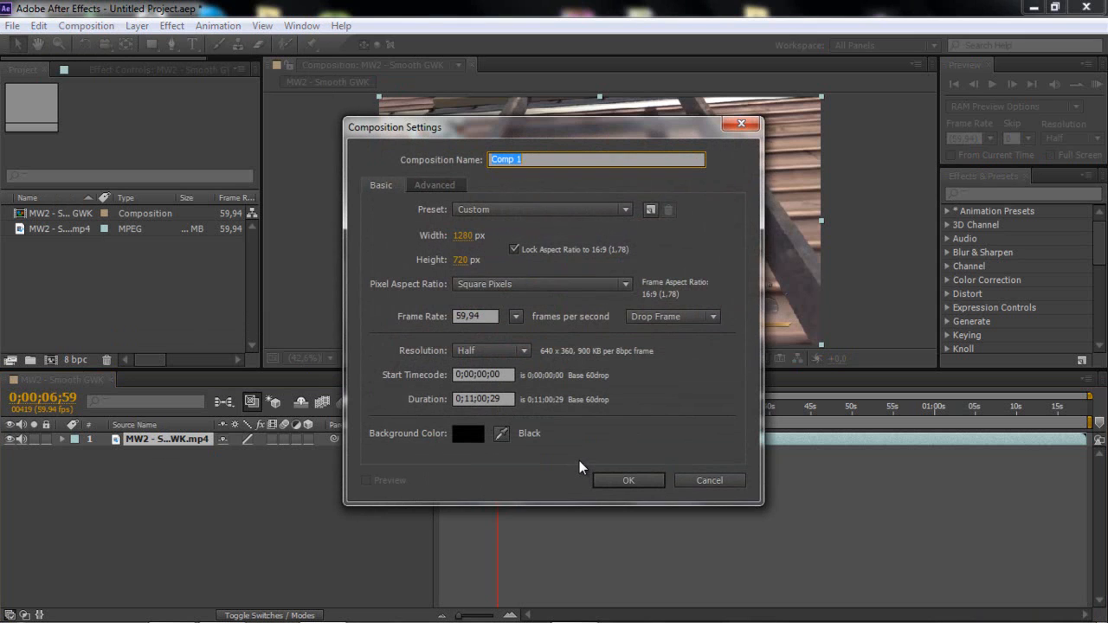
{"action": "type", "text": "N -<<"}
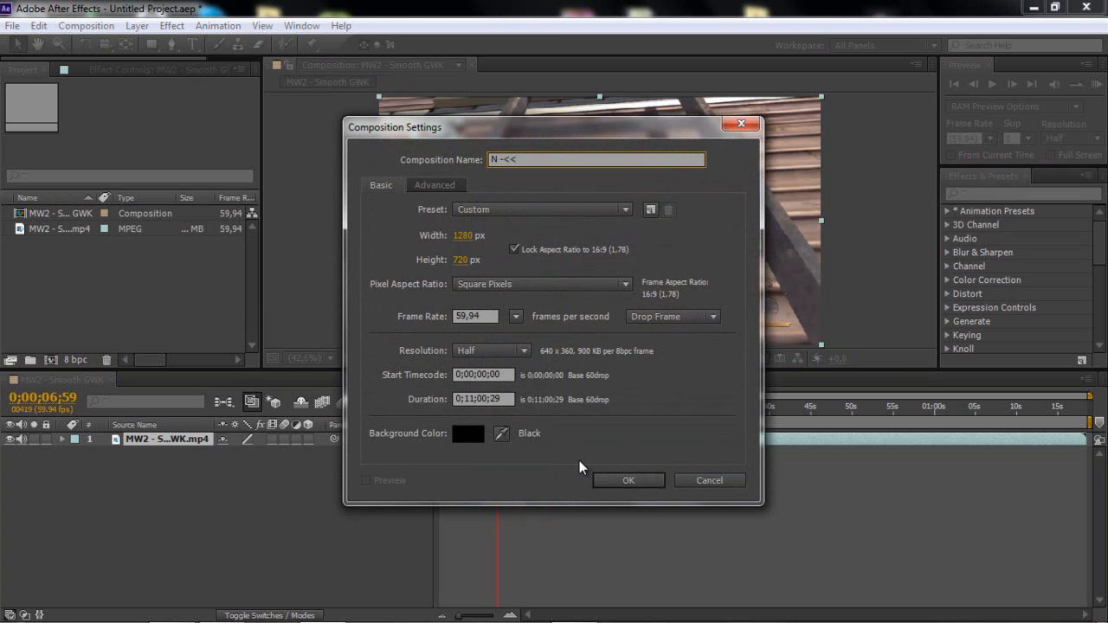
{"action": "key", "text": "Backspace"}
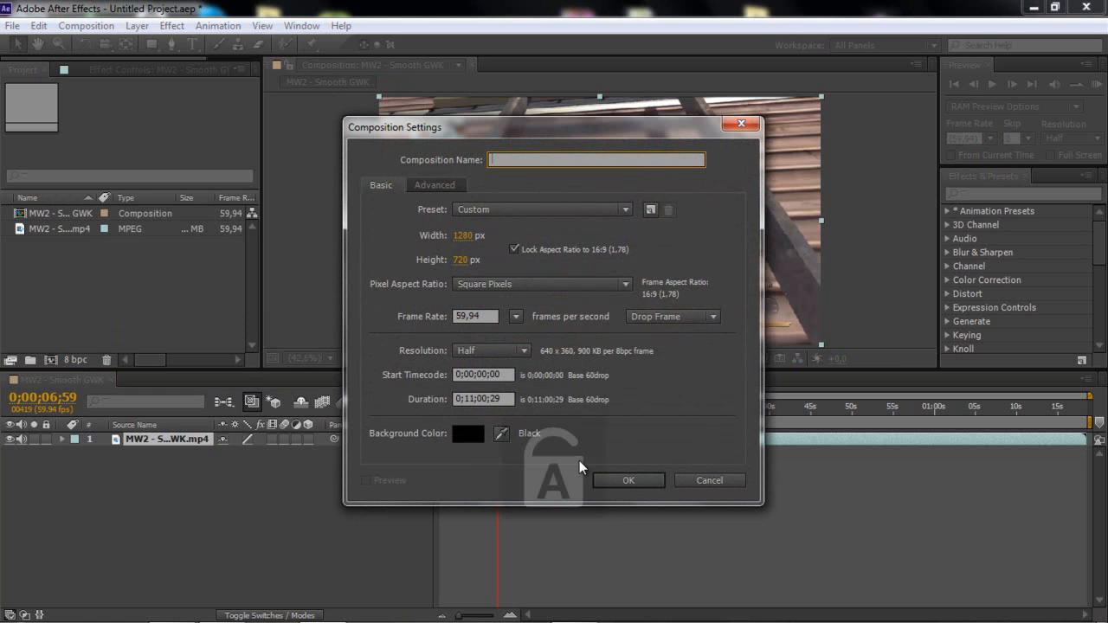
{"action": "left_click", "coordinate": [628, 482]}
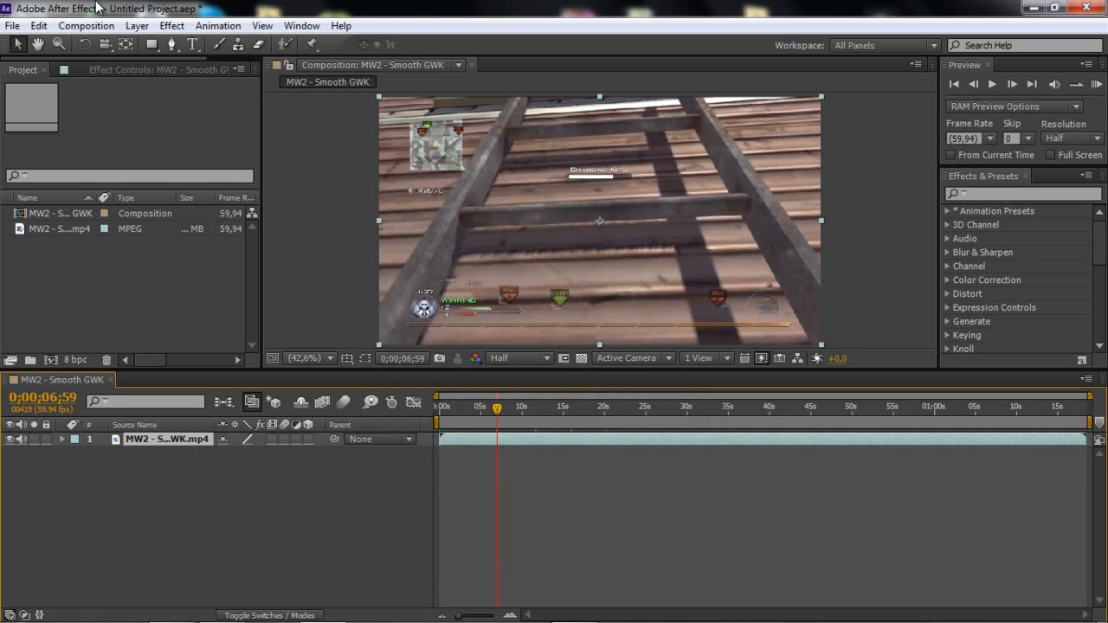
Step: Jump the playhead to the window shot around the 14-second mark
{"action": "left_click", "coordinate": [135, 26]}
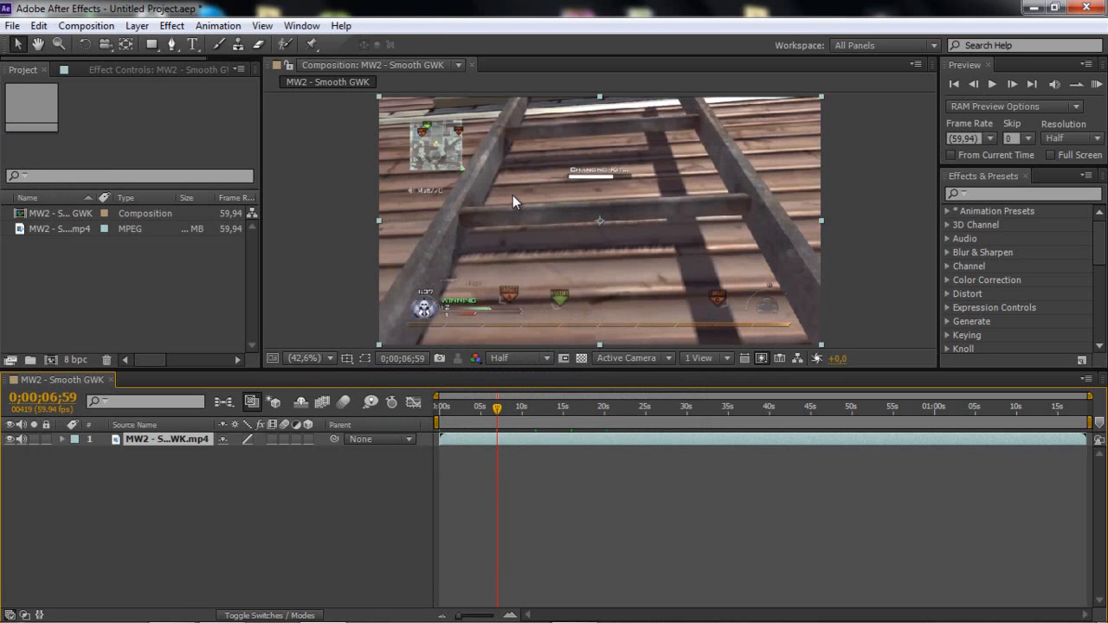
{"action": "mouse_move", "coordinate": [561, 423]}
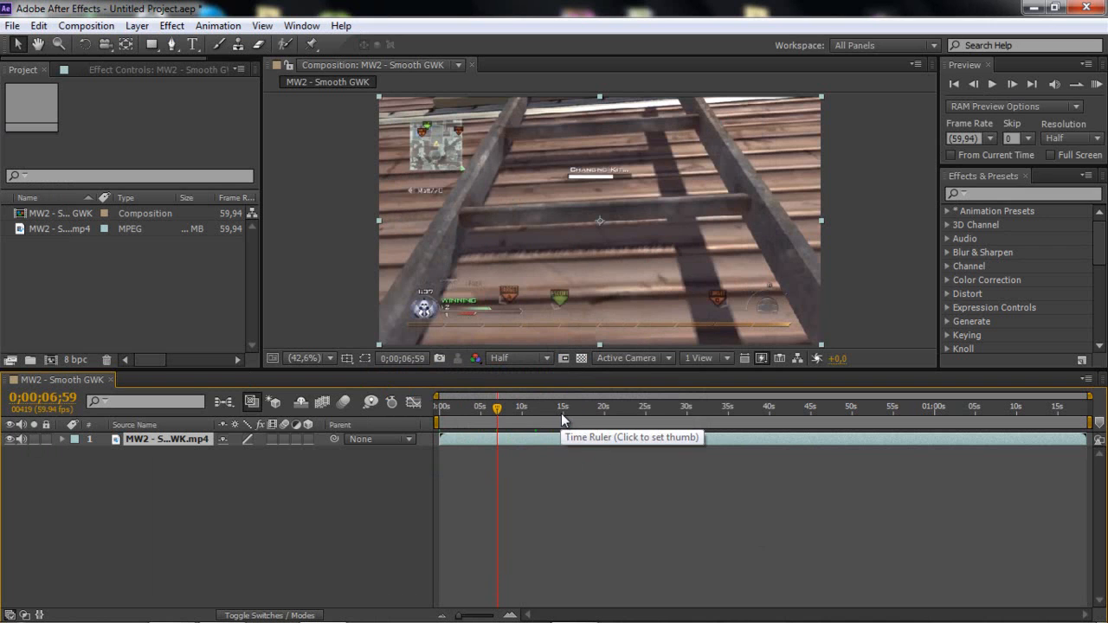
{"action": "left_click", "coordinate": [561, 407]}
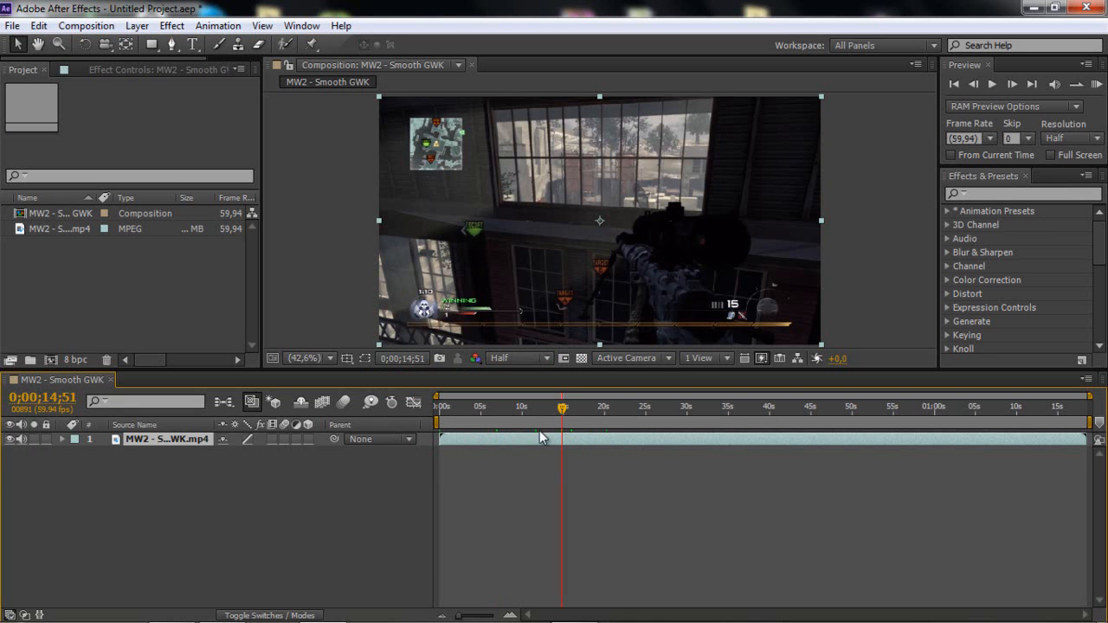
{"action": "mouse_move", "coordinate": [63, 481]}
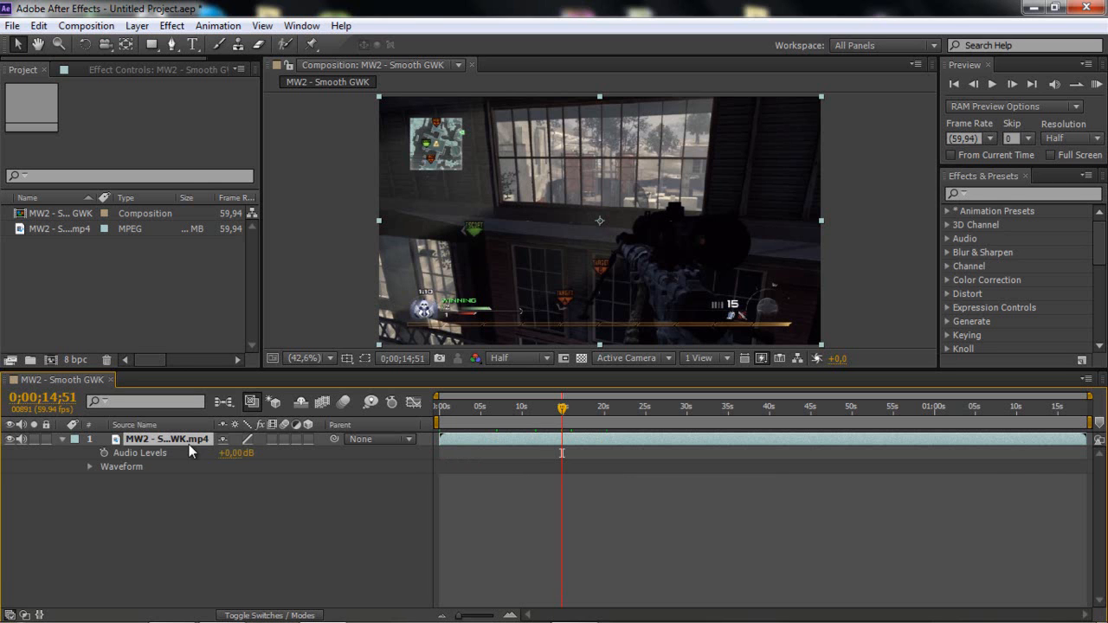
{"action": "mouse_move", "coordinate": [122, 478]}
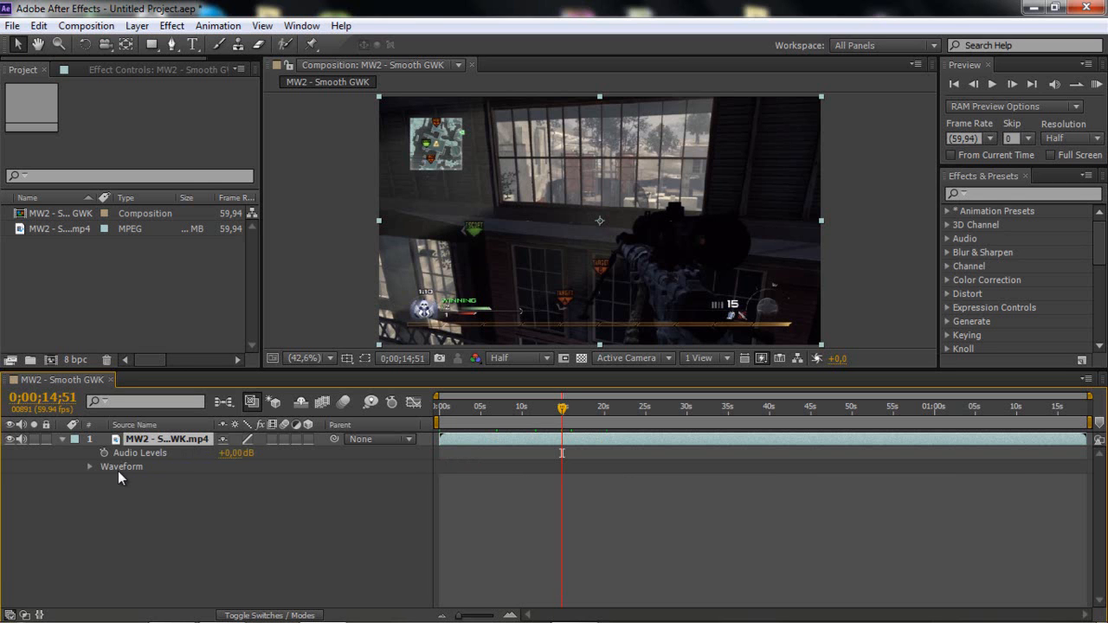
{"action": "mouse_move", "coordinate": [165, 448]}
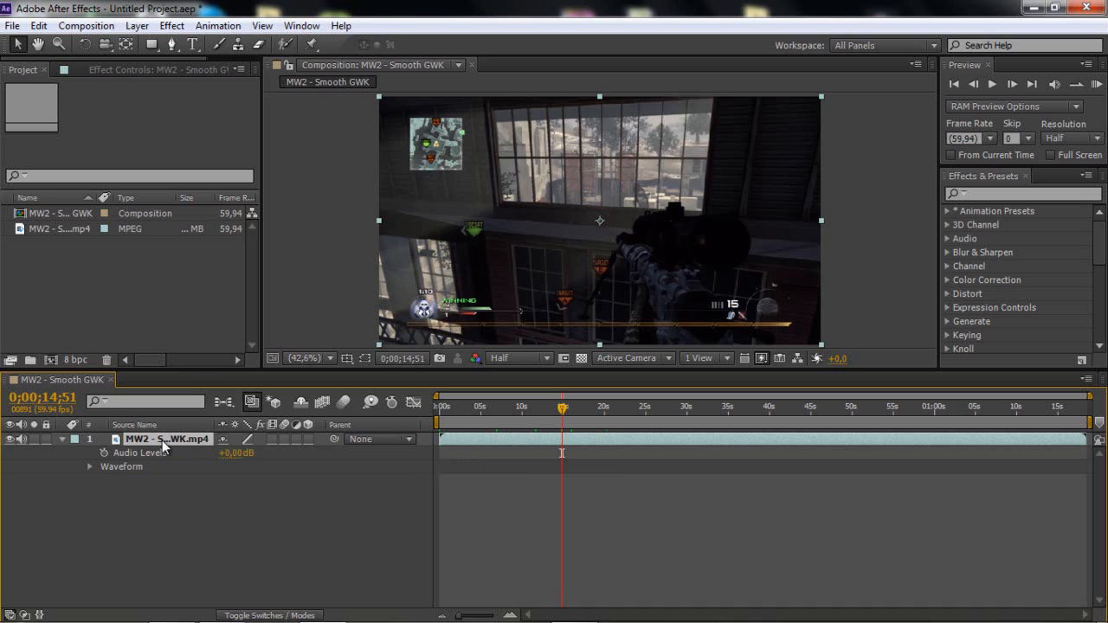
Step: Show the clip's audio waveform briefly, then fold the audio properties away again
{"action": "left_click", "coordinate": [90, 454]}
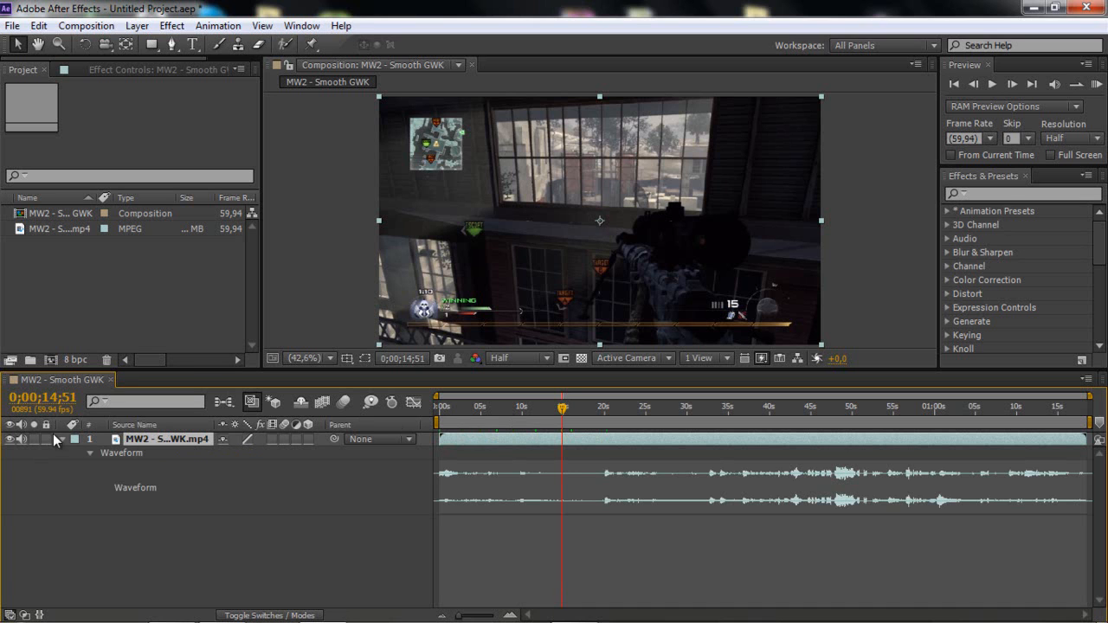
{"action": "left_click", "coordinate": [62, 454]}
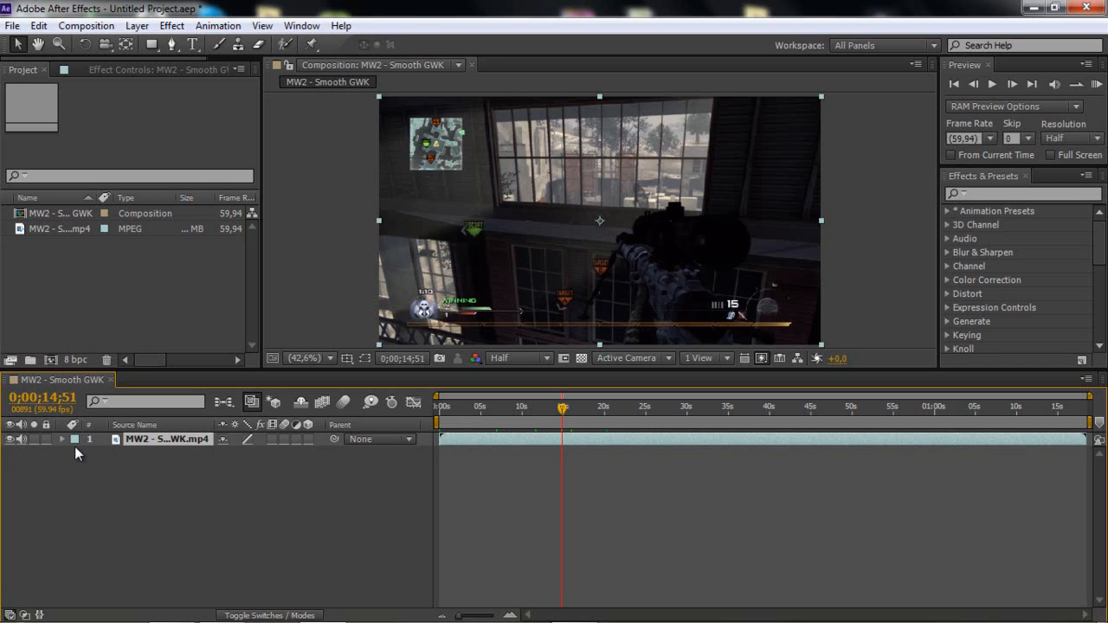
{"action": "mouse_move", "coordinate": [263, 475]}
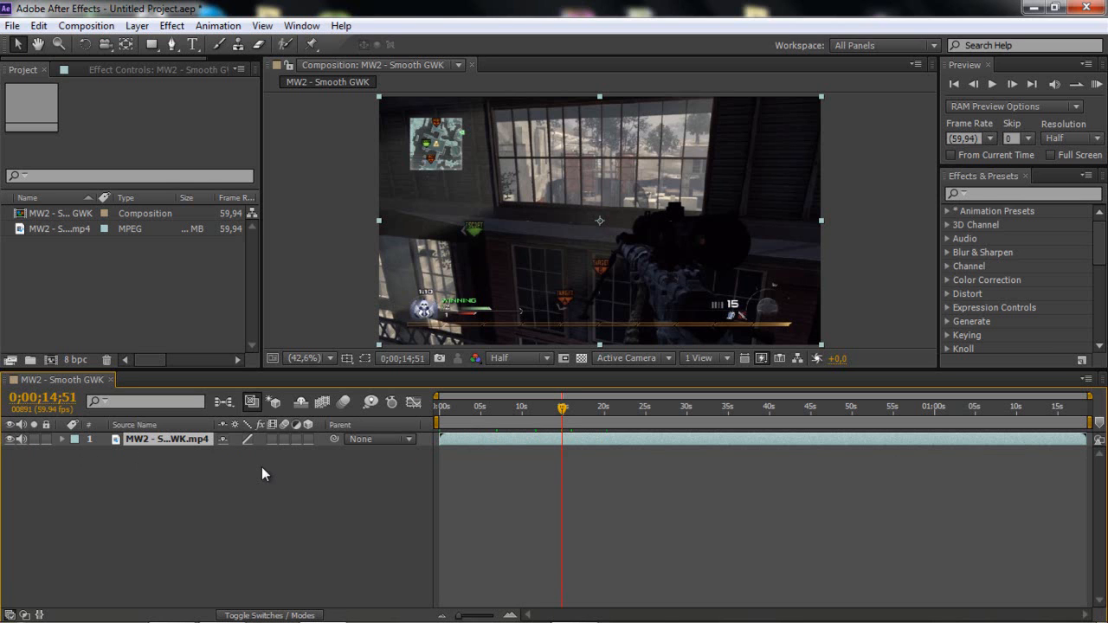
{"action": "mouse_move", "coordinate": [488, 457]}
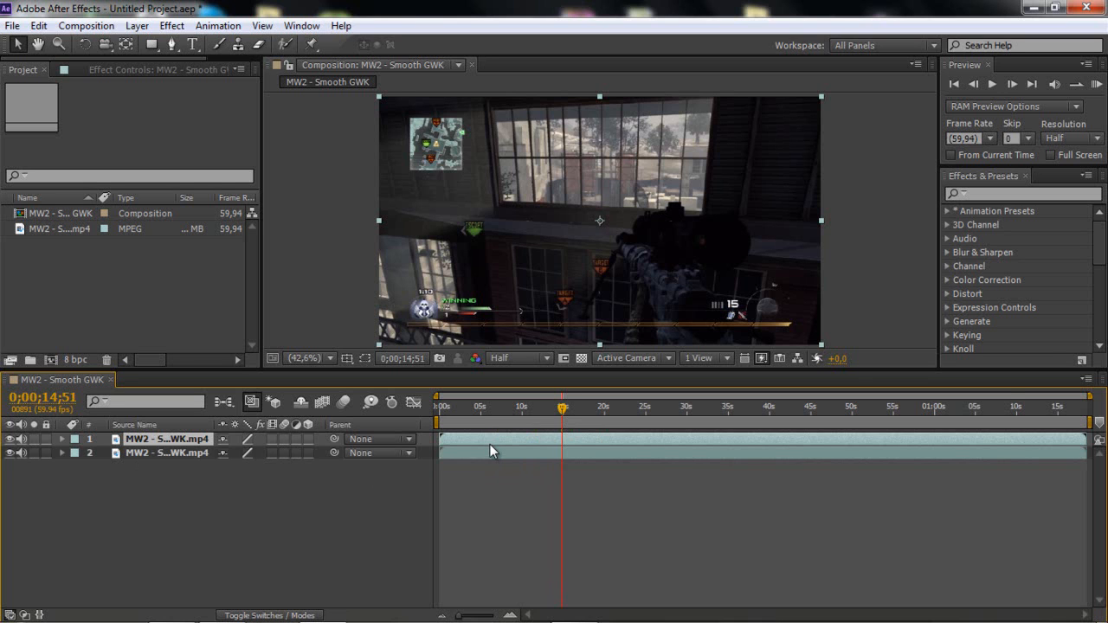
{"action": "mouse_move", "coordinate": [777, 444]}
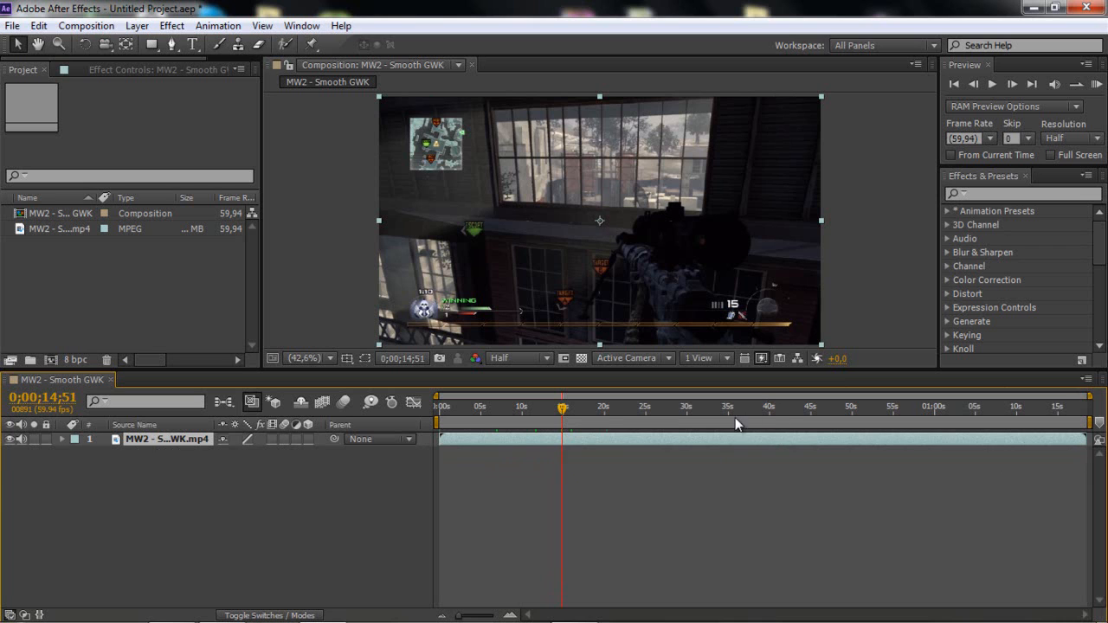
{"action": "mouse_move", "coordinate": [660, 405]}
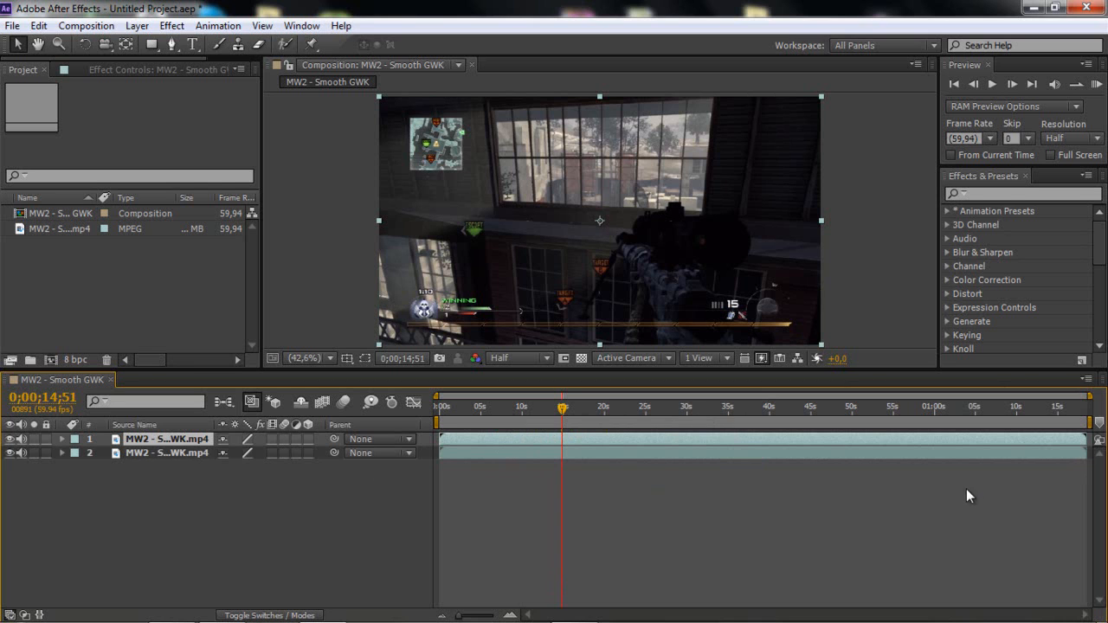
{"action": "mouse_move", "coordinate": [618, 445]}
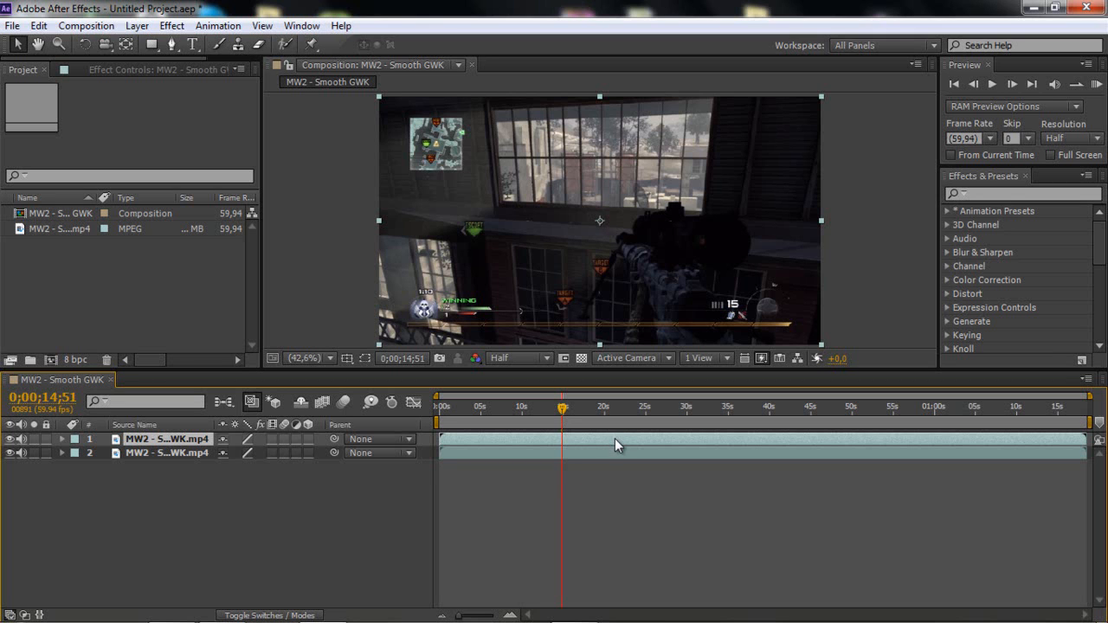
{"action": "mouse_move", "coordinate": [523, 447]}
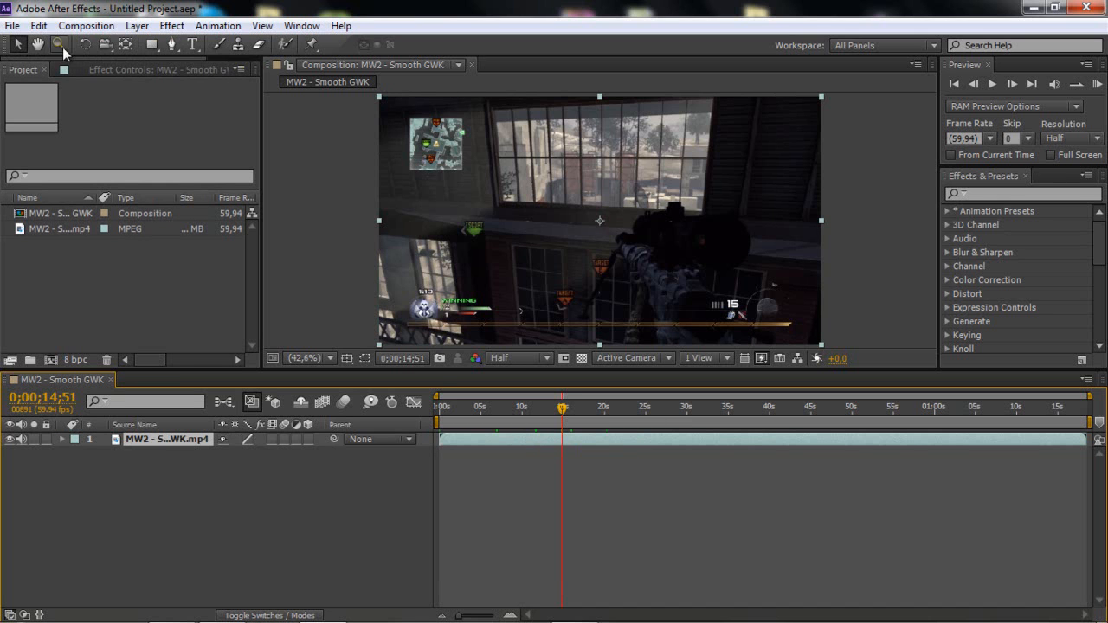
Step: Scrub the playhead back toward the start and around 4 and 15 seconds to preview footage
{"action": "left_click", "coordinate": [38, 26]}
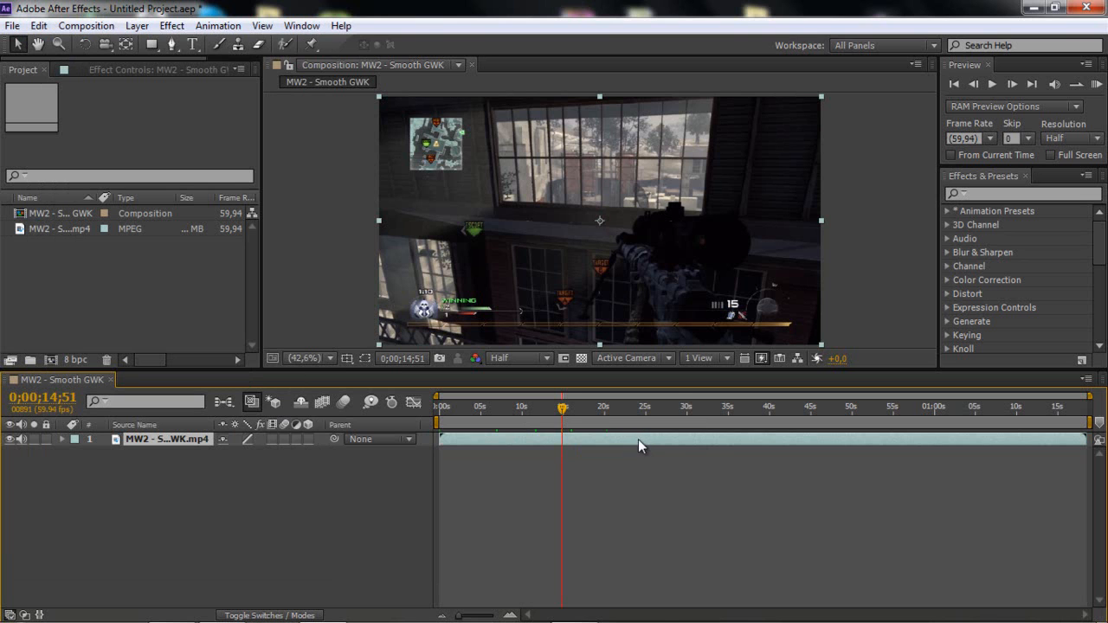
{"action": "mouse_move", "coordinate": [643, 444]}
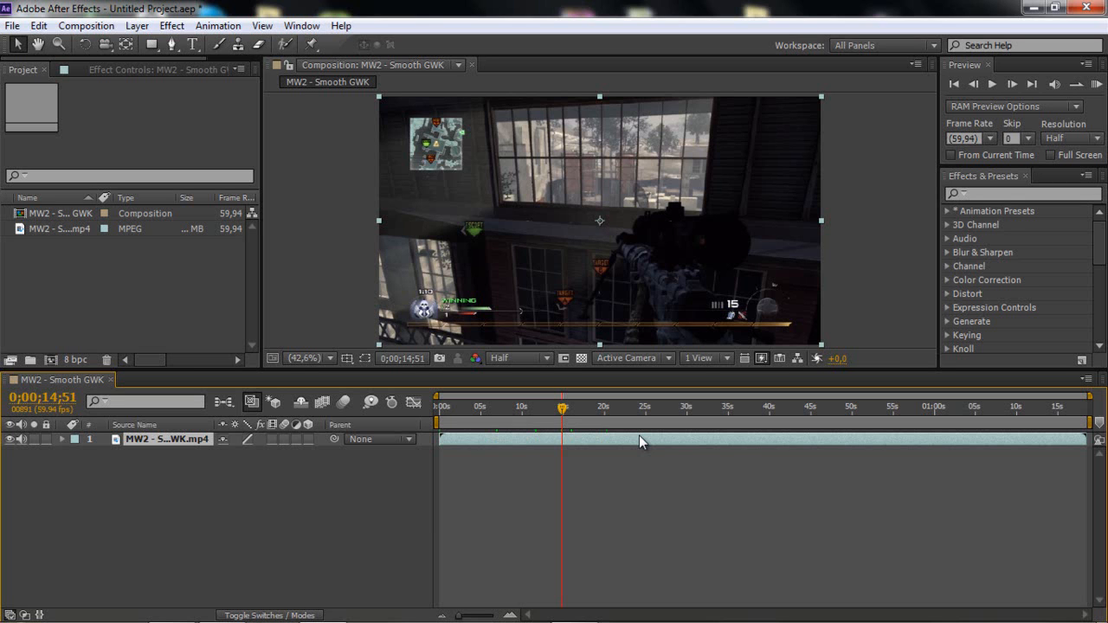
{"action": "mouse_move", "coordinate": [610, 433]}
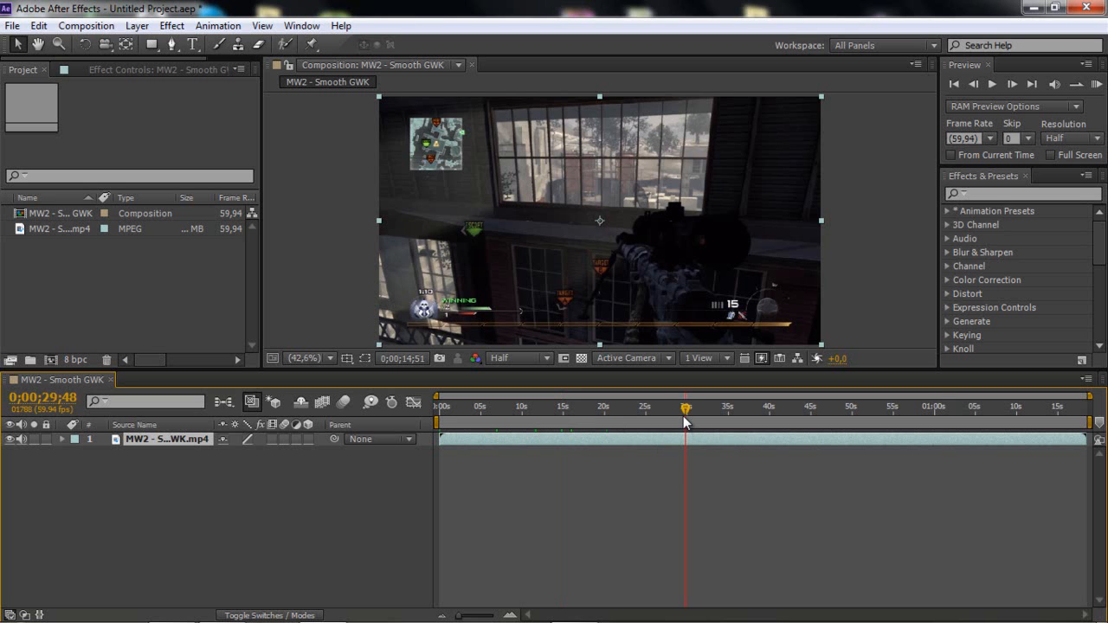
{"action": "mouse_move", "coordinate": [686, 409]}
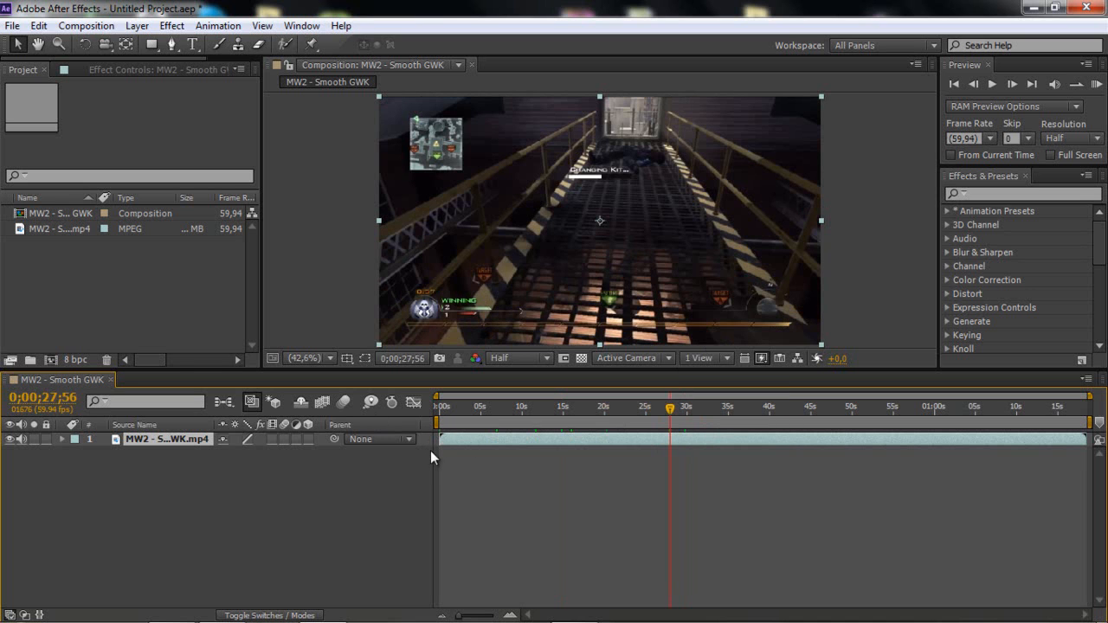
{"action": "left_click_drag", "start_coordinate": [668, 408], "coordinate": [585, 409]}
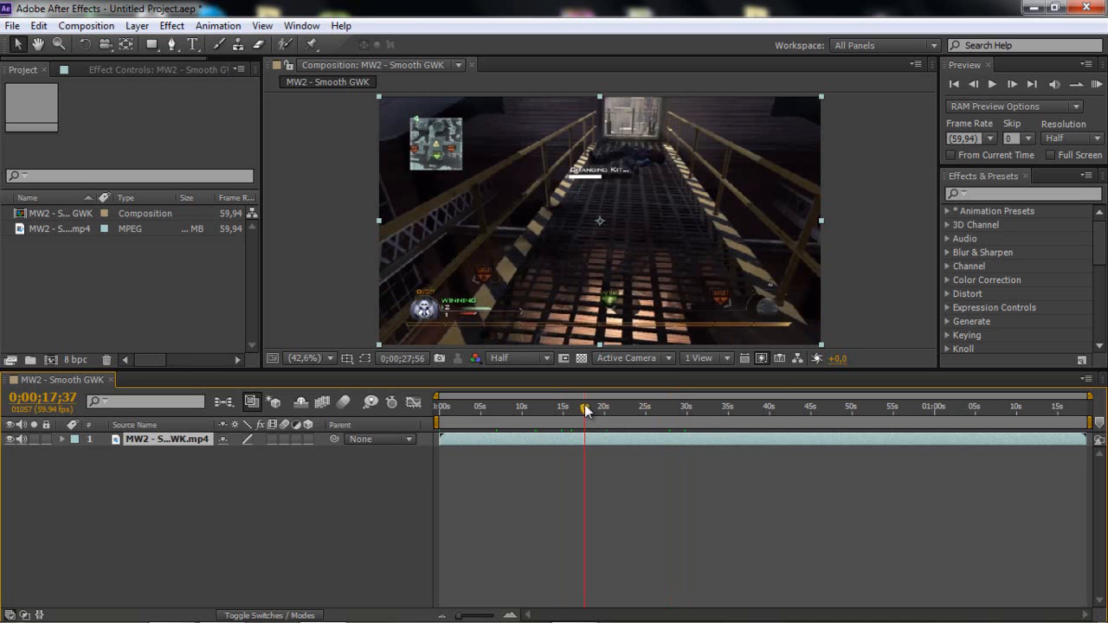
{"action": "left_click", "coordinate": [476, 409]}
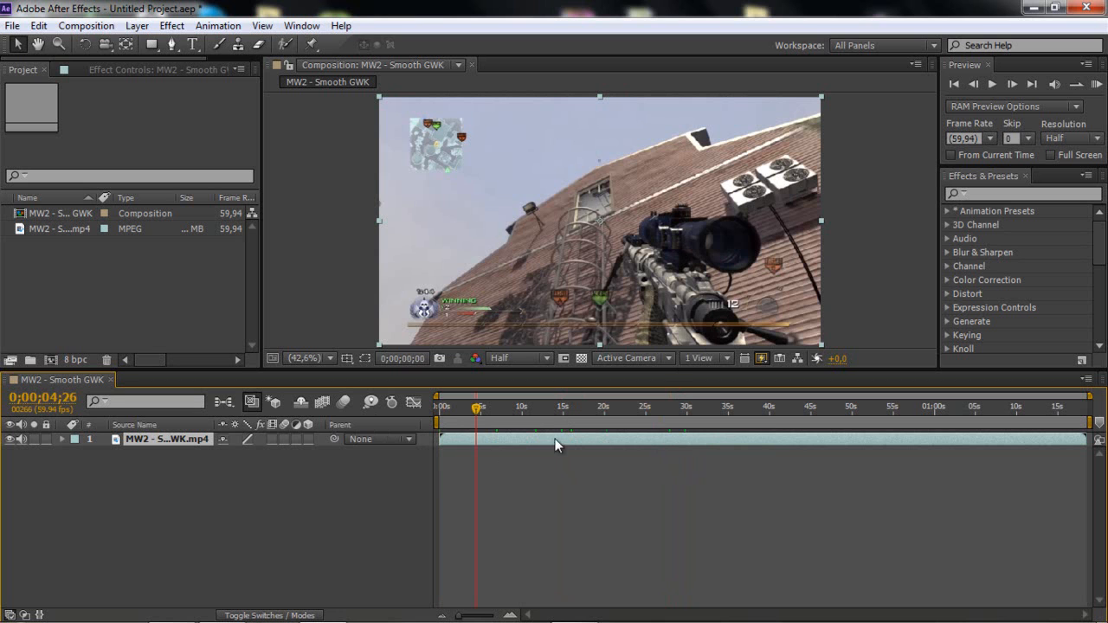
{"action": "left_click", "coordinate": [563, 407]}
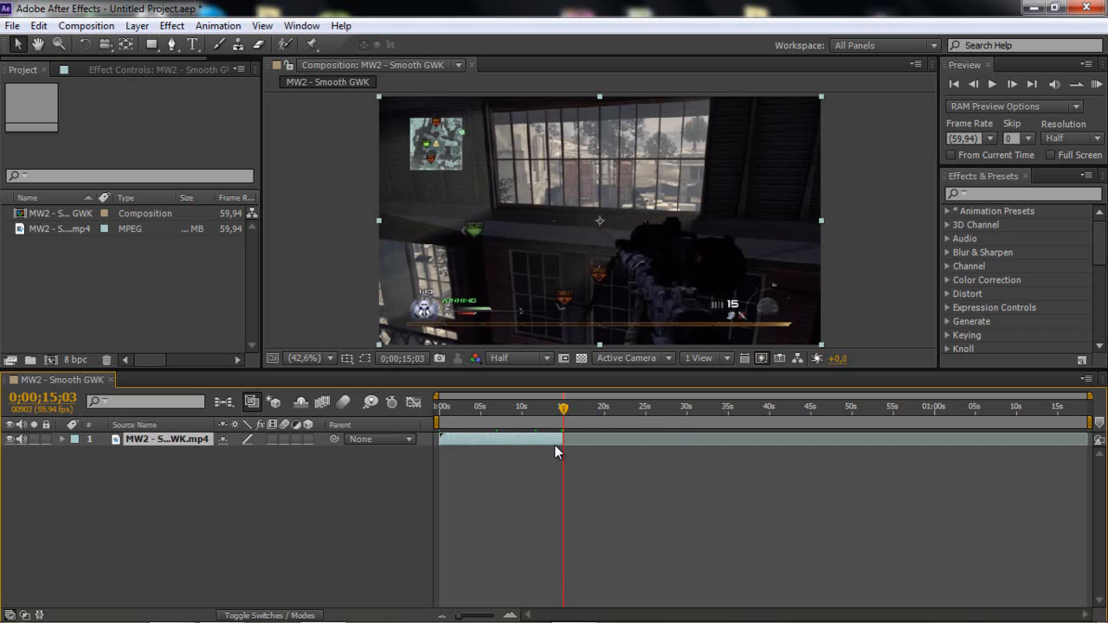
{"action": "mouse_move", "coordinate": [686, 409]}
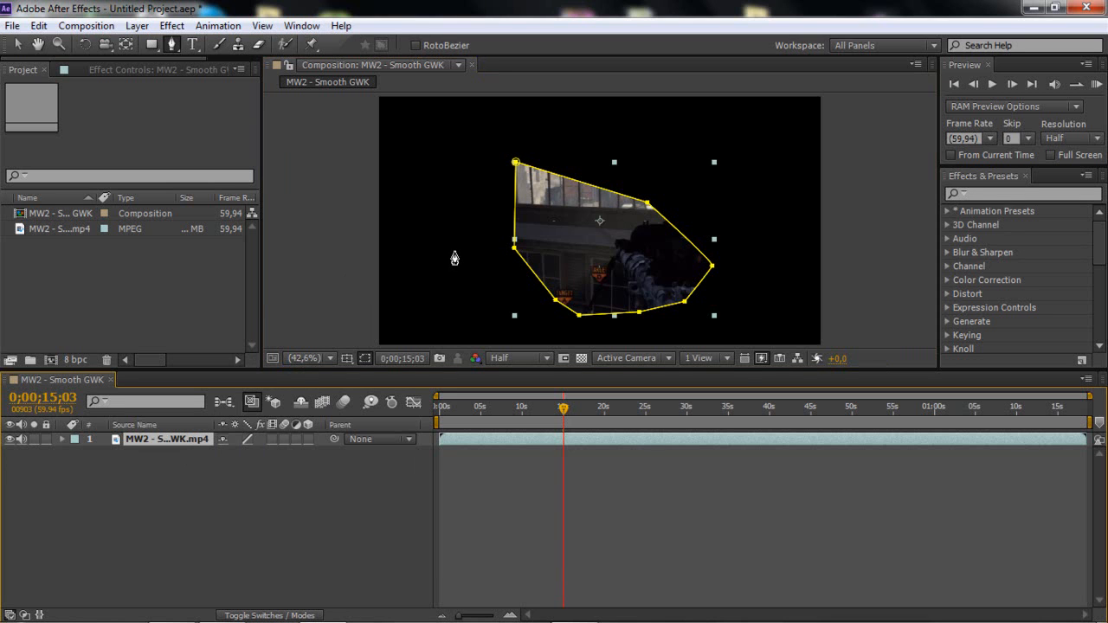
{"action": "mouse_move", "coordinate": [152, 495]}
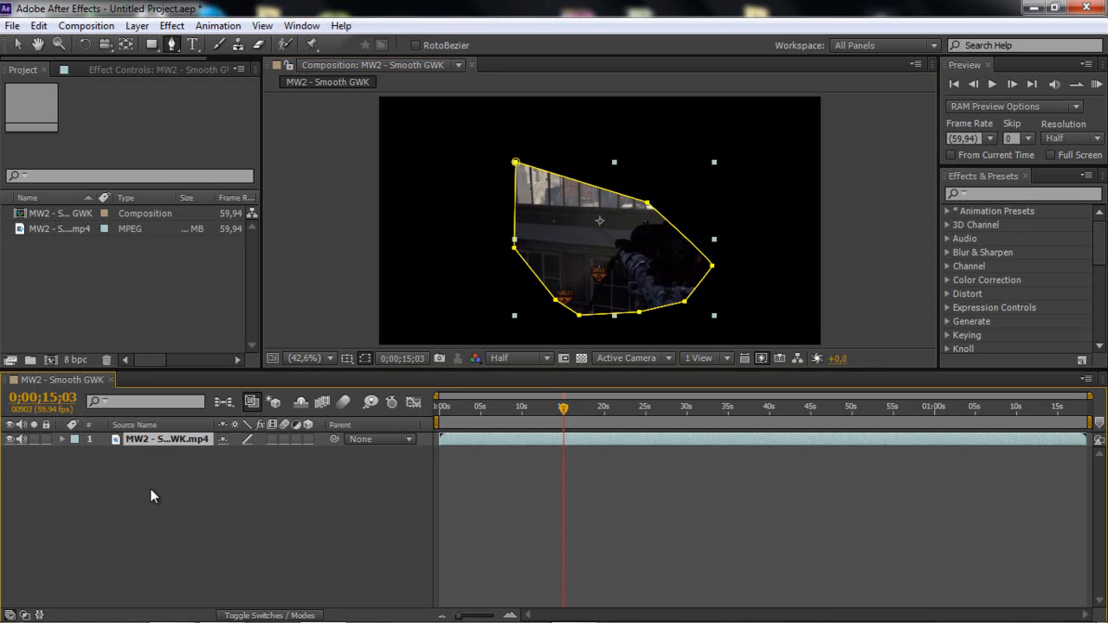
{"action": "left_click", "coordinate": [87, 440]}
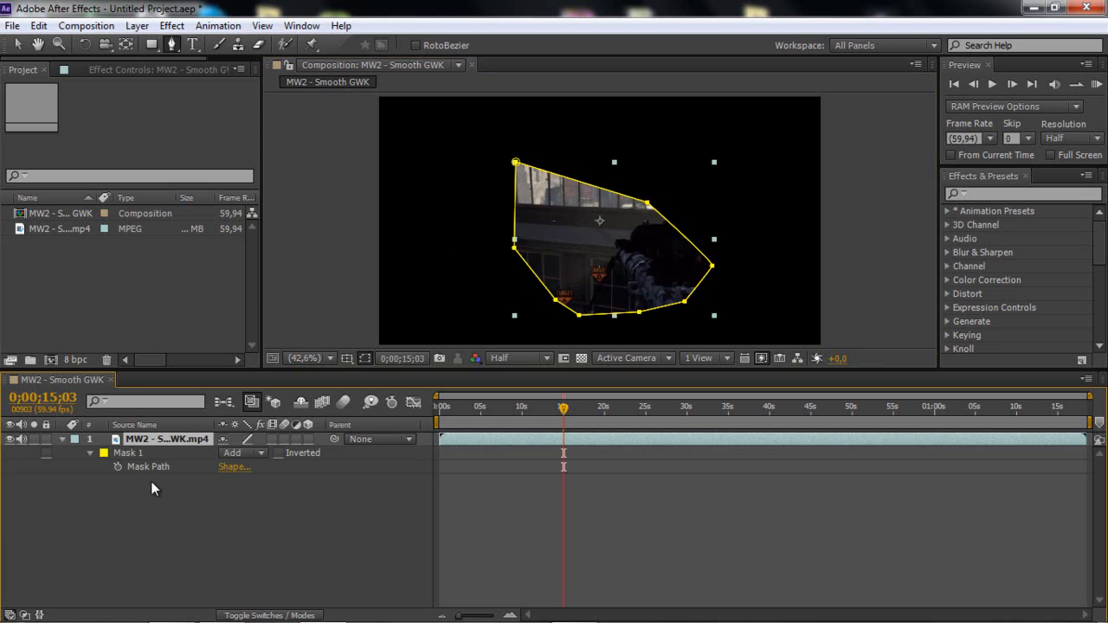
{"action": "left_click", "coordinate": [117, 467]}
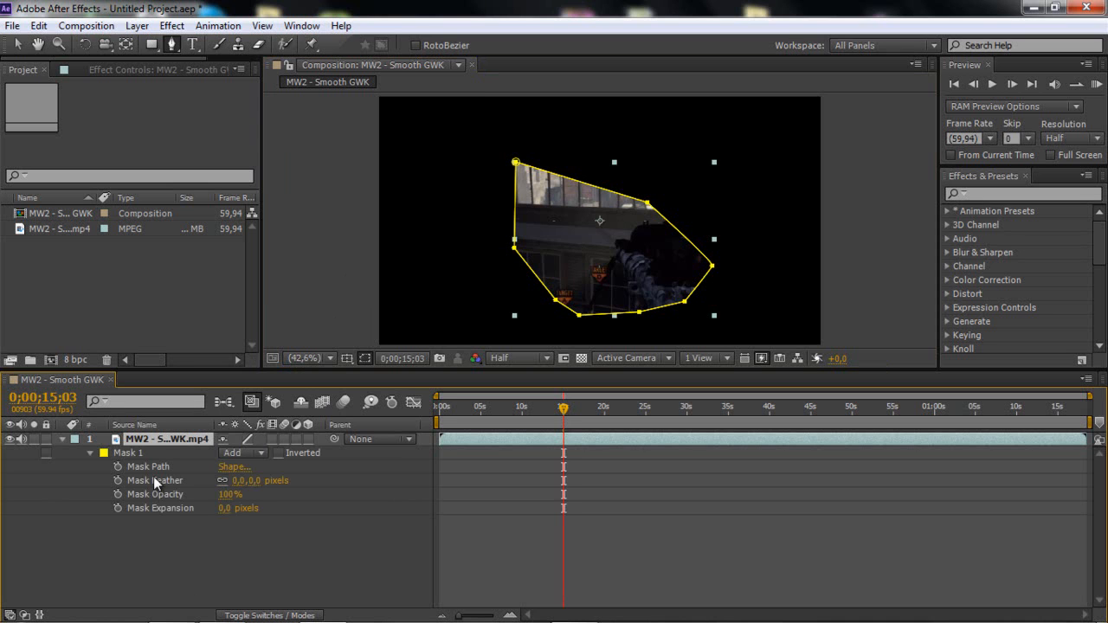
{"action": "mouse_move", "coordinate": [165, 429]}
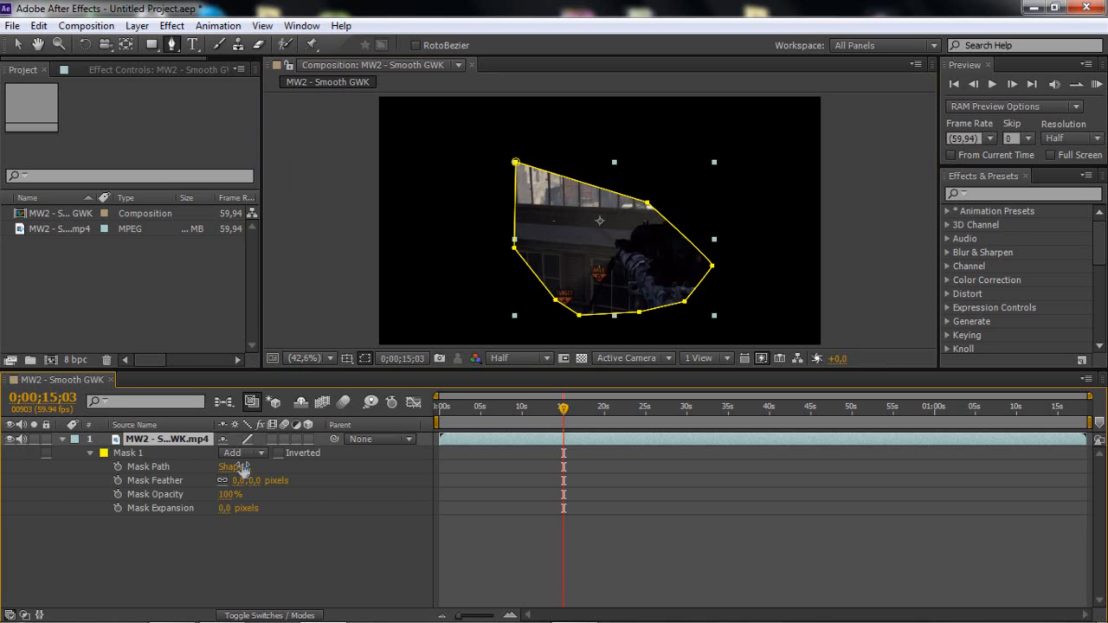
{"action": "left_click", "coordinate": [128, 453]}
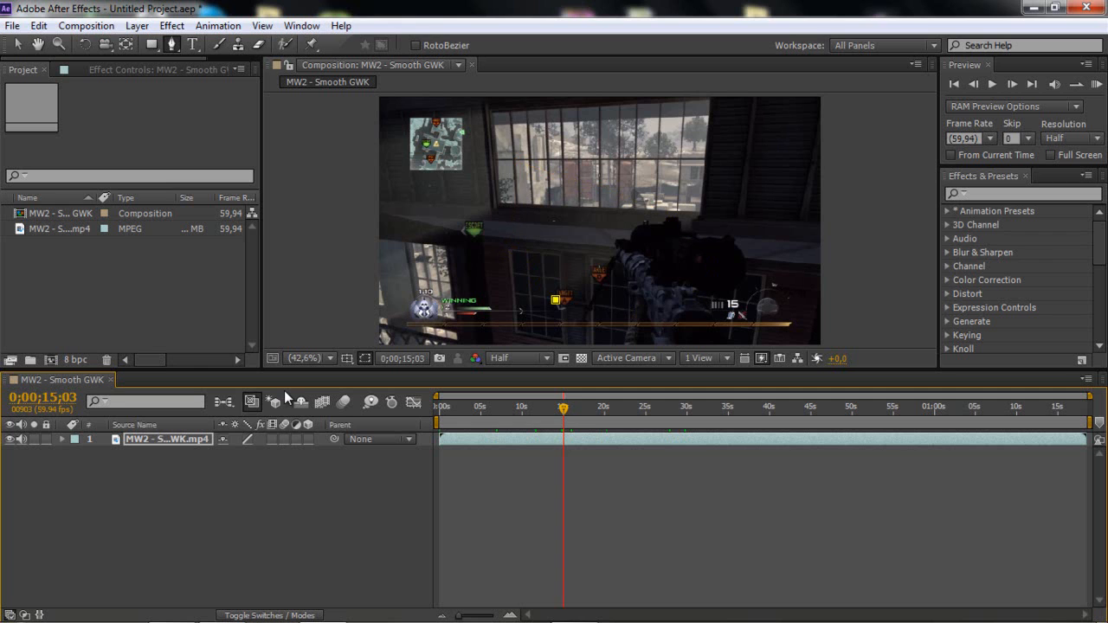
{"action": "left_click", "coordinate": [166, 440]}
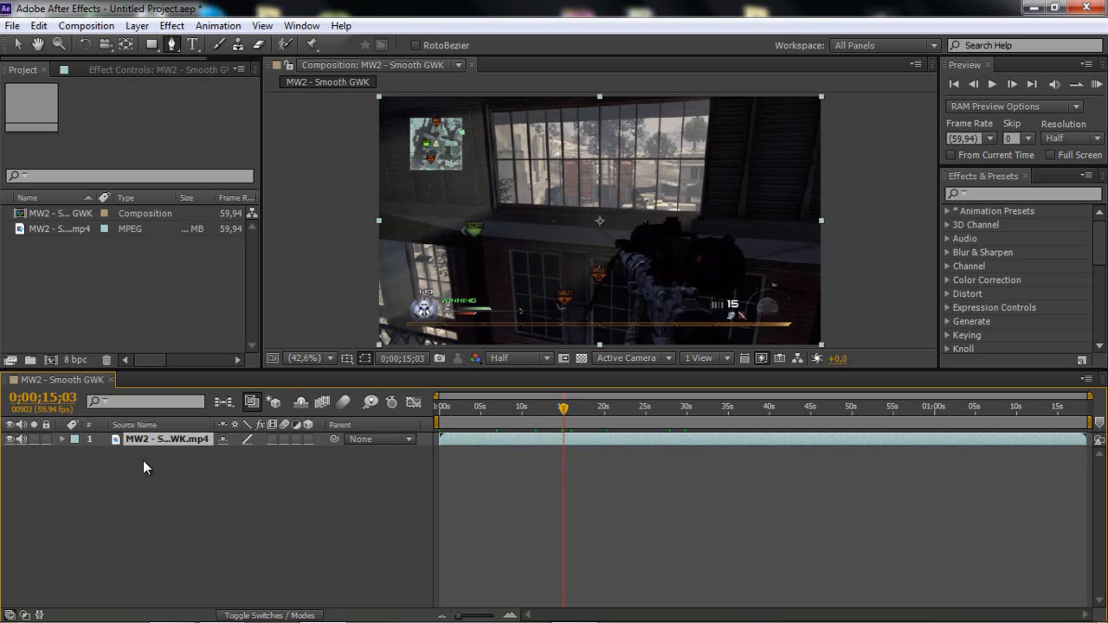
{"action": "key", "text": "r"}
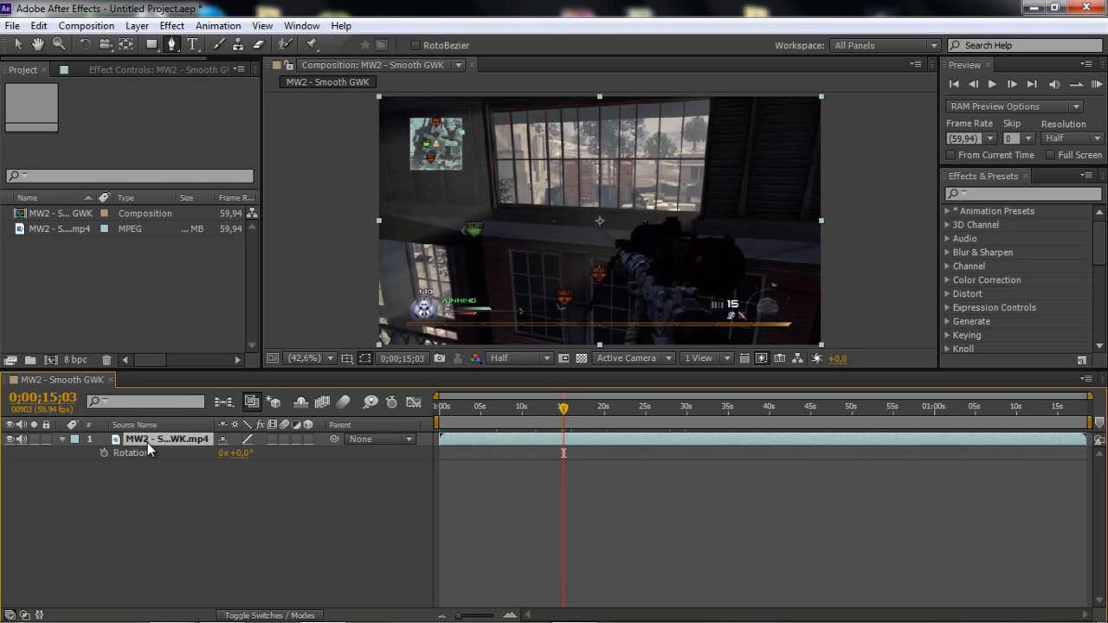
{"action": "mouse_move", "coordinate": [117, 468]}
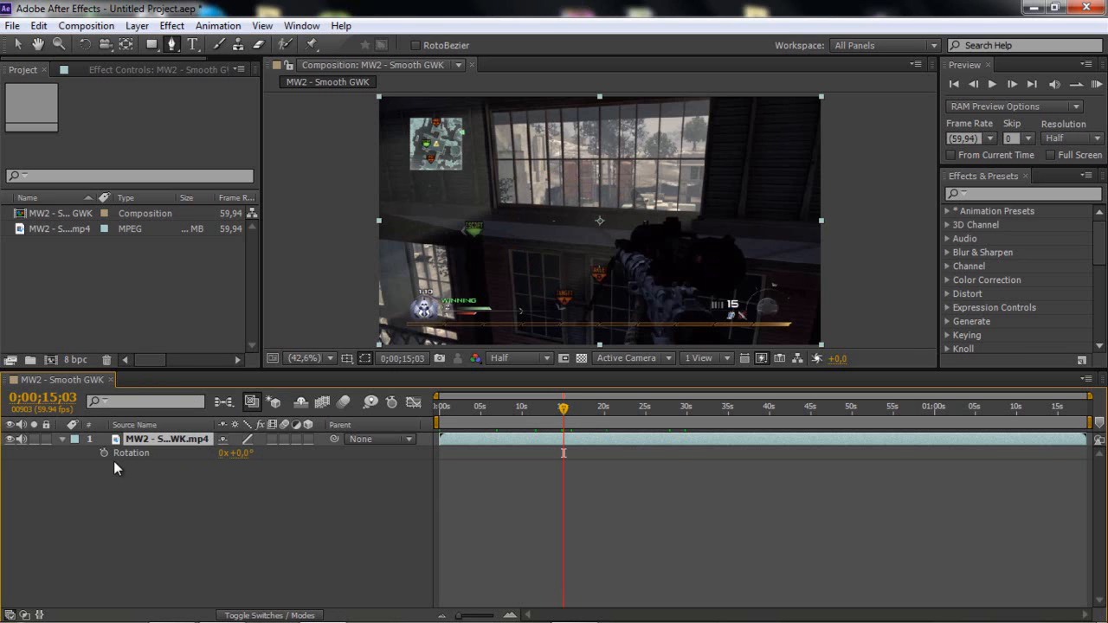
{"action": "mouse_move", "coordinate": [104, 453]}
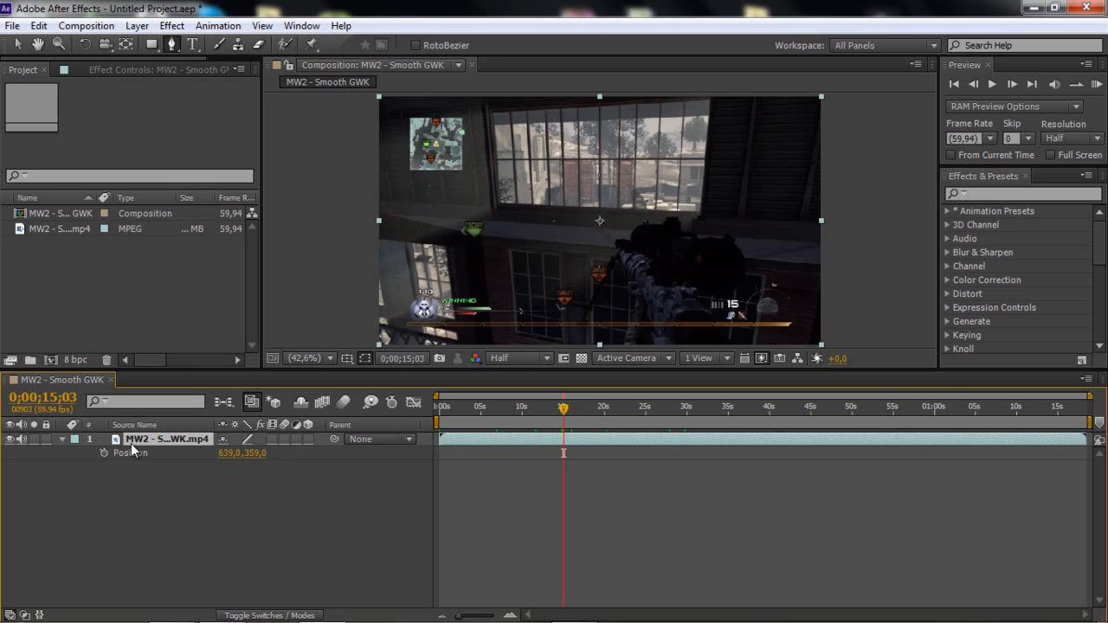
{"action": "mouse_move", "coordinate": [108, 457]}
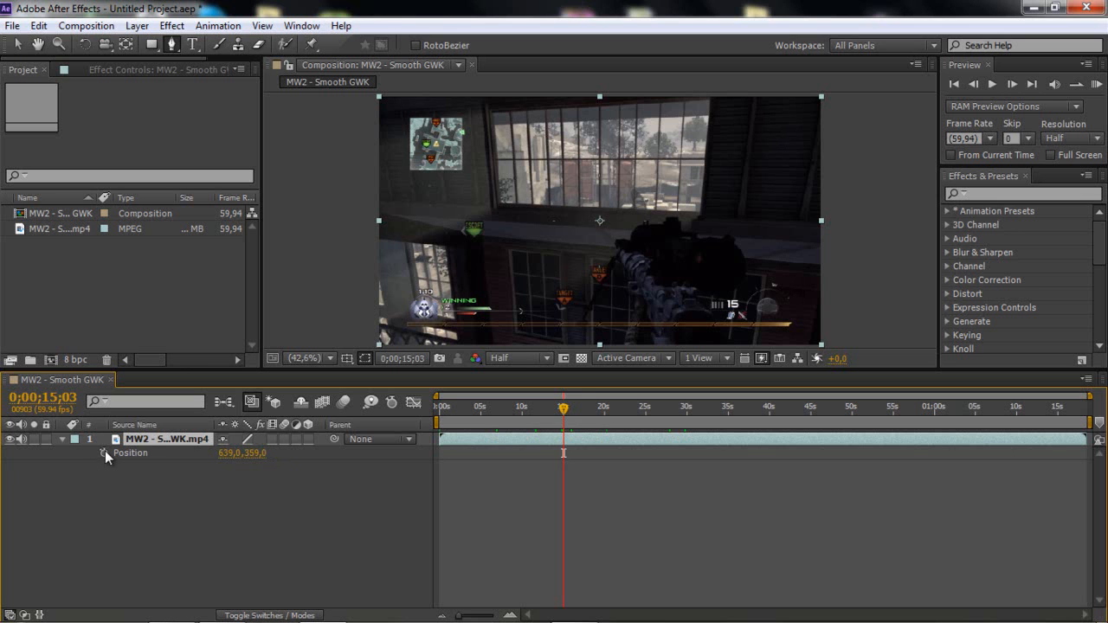
{"action": "left_click", "coordinate": [104, 454]}
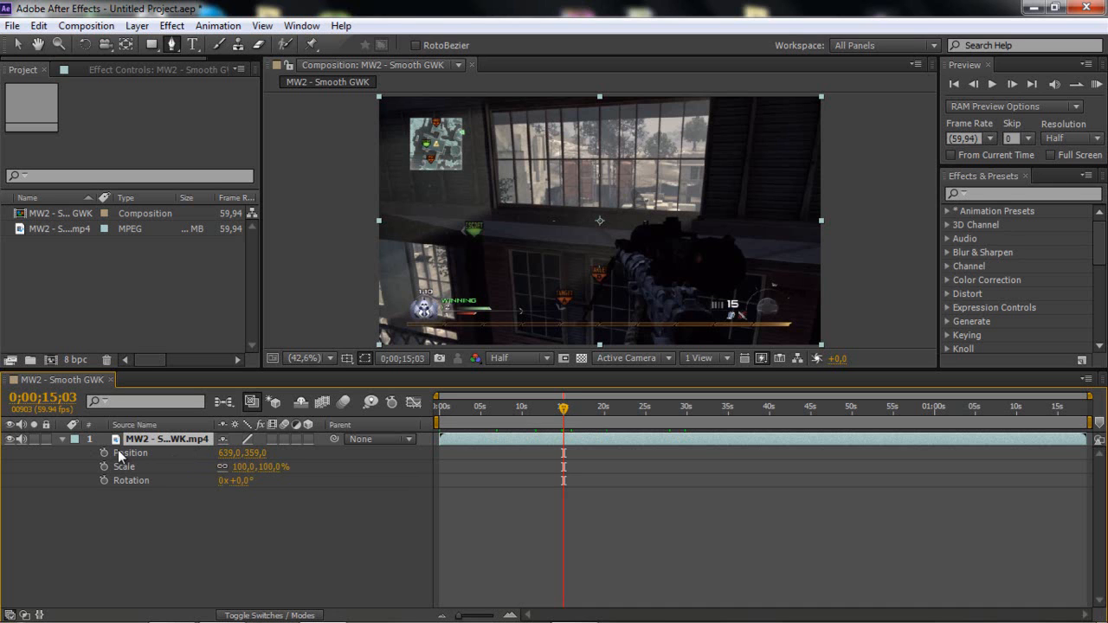
{"action": "left_click", "coordinate": [62, 440]}
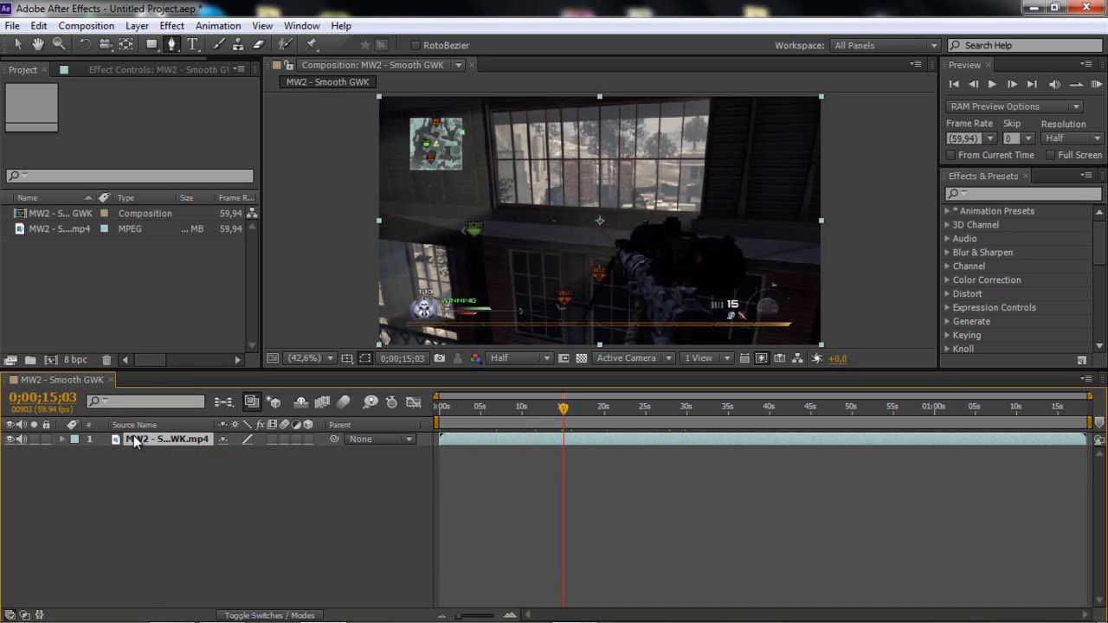
Step: Search 'glow' in Effects & Presets and apply Glow to the selected clip layer
{"action": "left_click", "coordinate": [1021, 194]}
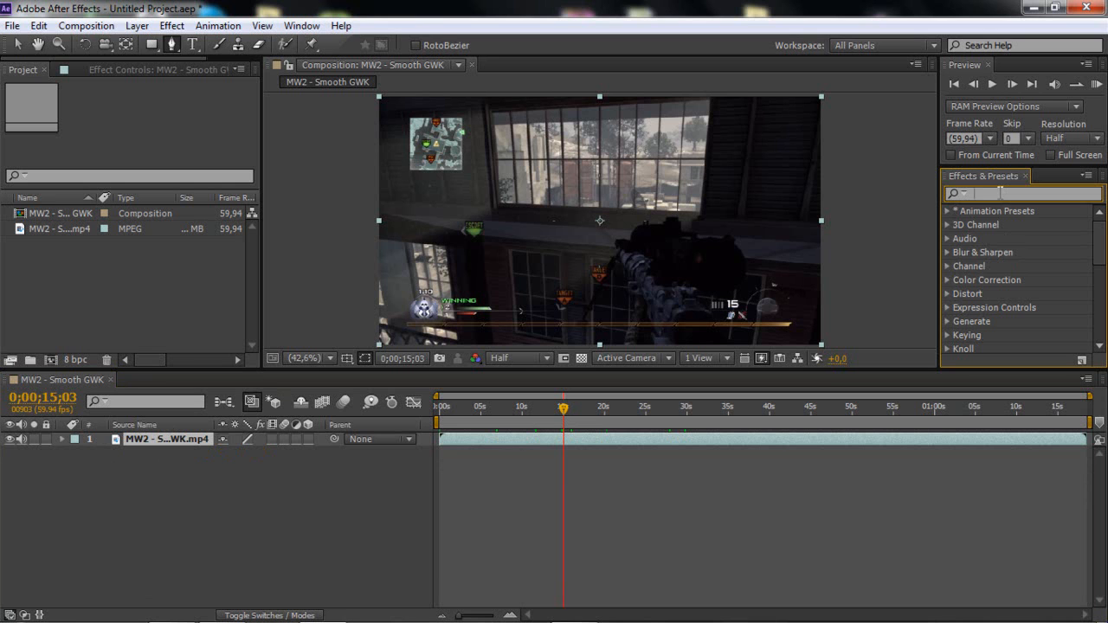
{"action": "type", "text": "glow"}
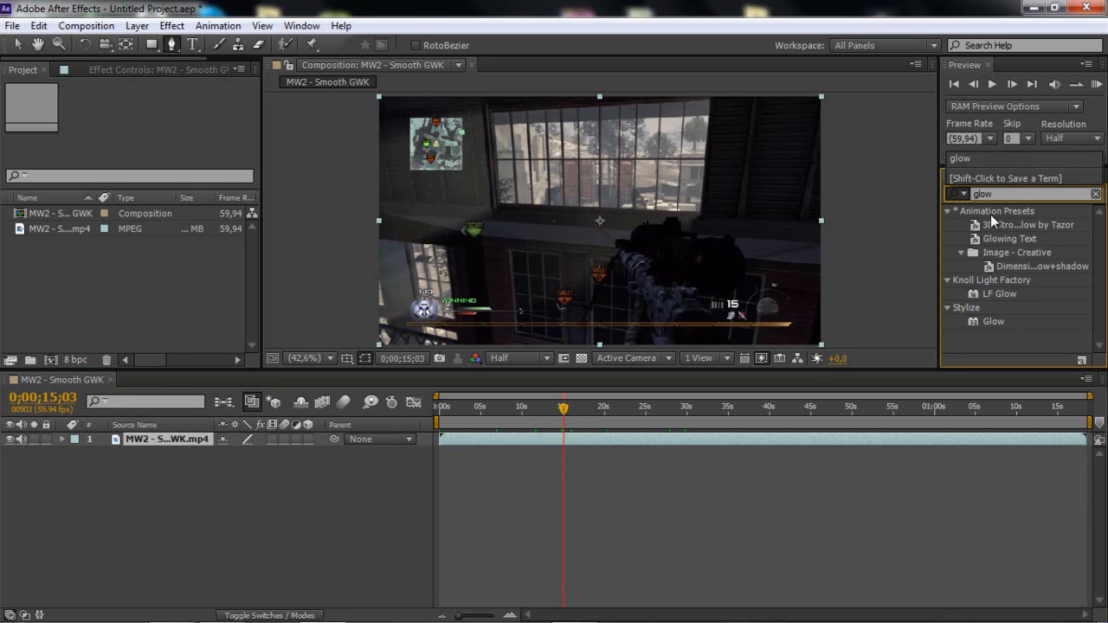
{"action": "double_click", "coordinate": [993, 321]}
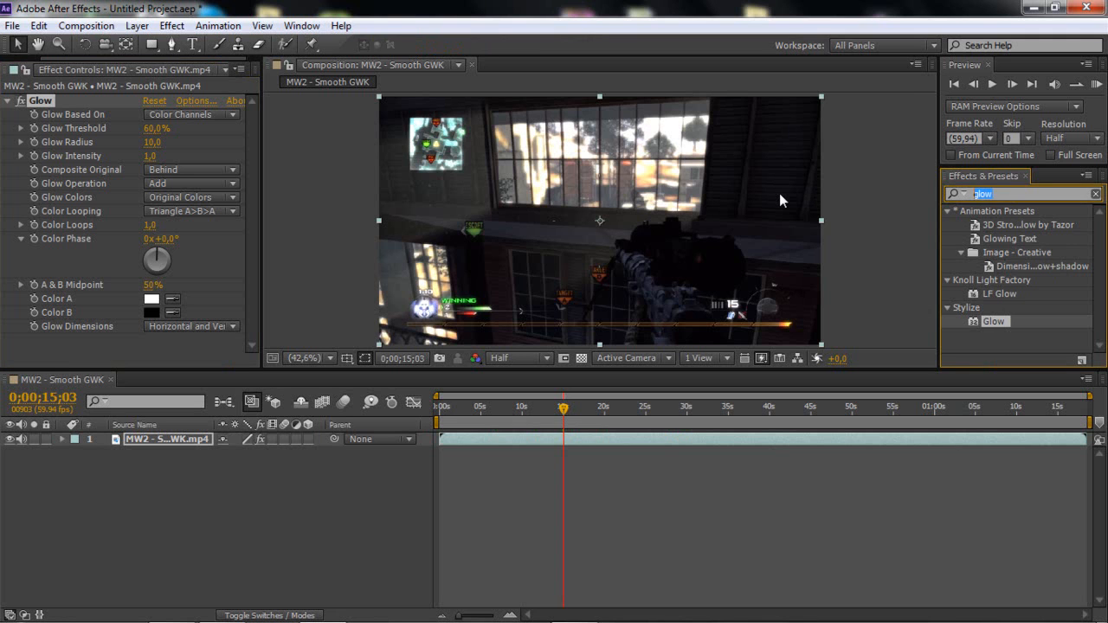
Step: Search 'cc lens' and apply the CC Lens distortion to the same clip
{"action": "type", "text": "cc lems"}
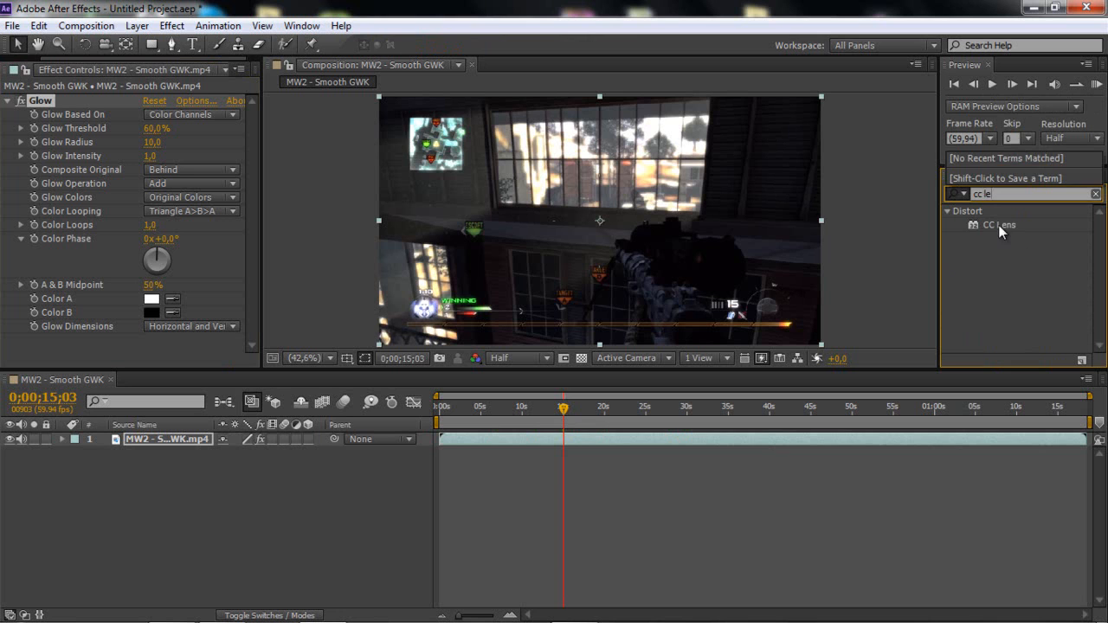
{"action": "double_click", "coordinate": [999, 225]}
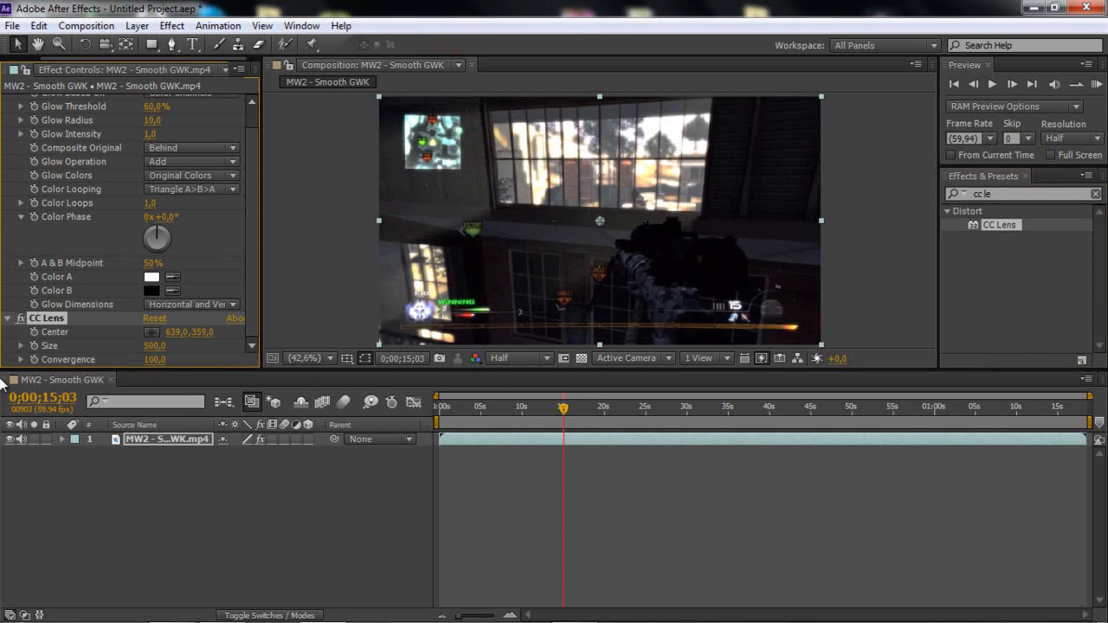
{"action": "mouse_move", "coordinate": [536, 420]}
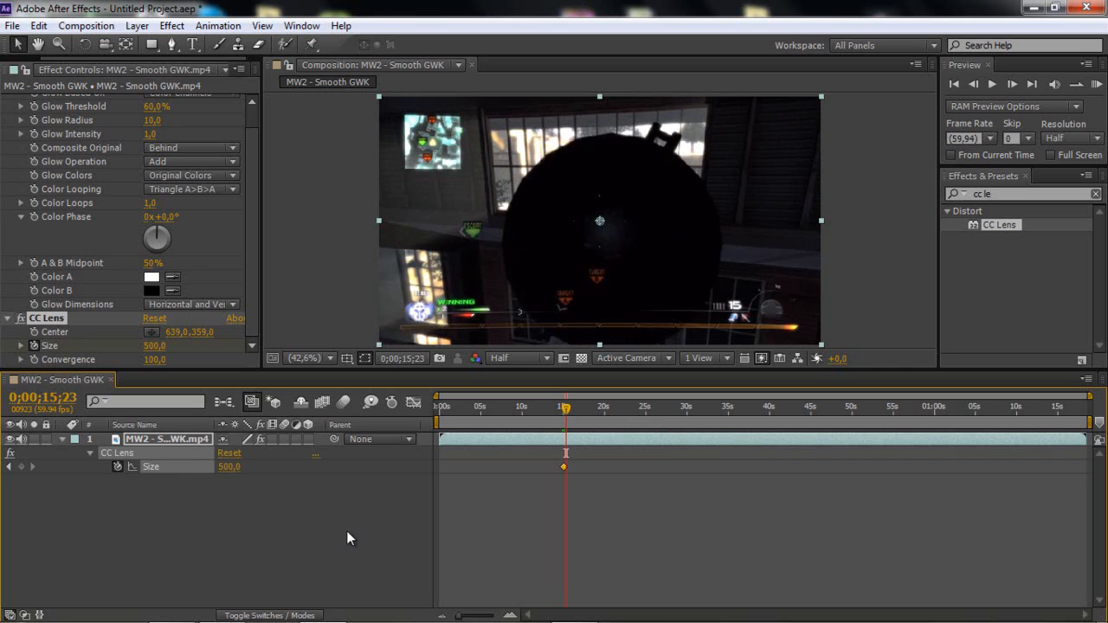
{"action": "mouse_move", "coordinate": [152, 466]}
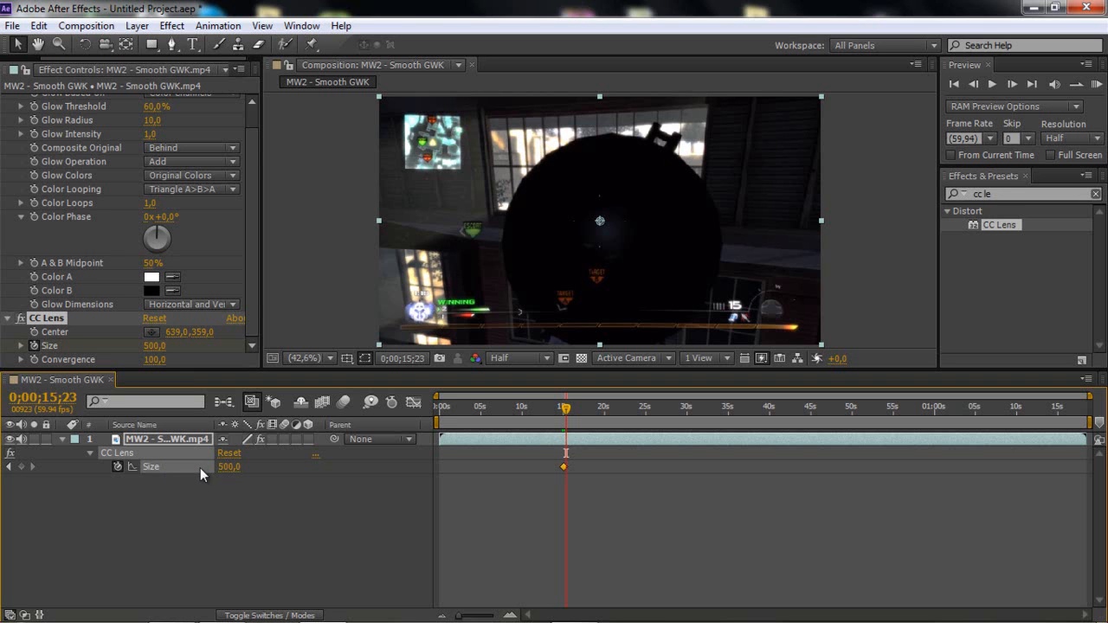
{"action": "mouse_move", "coordinate": [27, 536]}
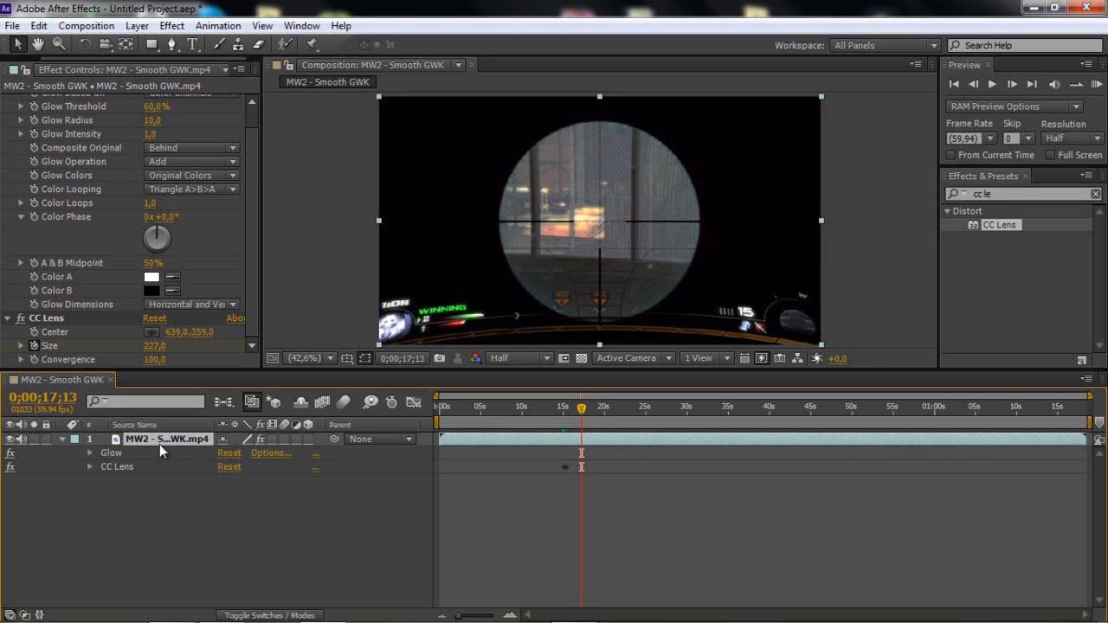
Step: Unfold the Glow effect's settings on the timeline, then fold the layer closed again
{"action": "left_click", "coordinate": [90, 452]}
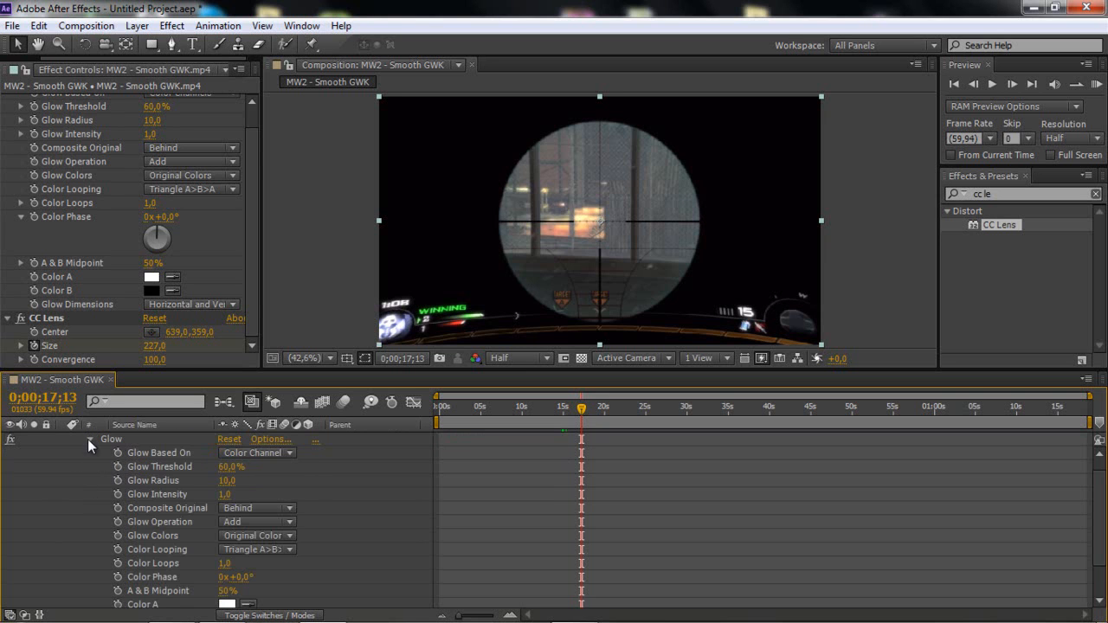
{"action": "left_click", "coordinate": [90, 440]}
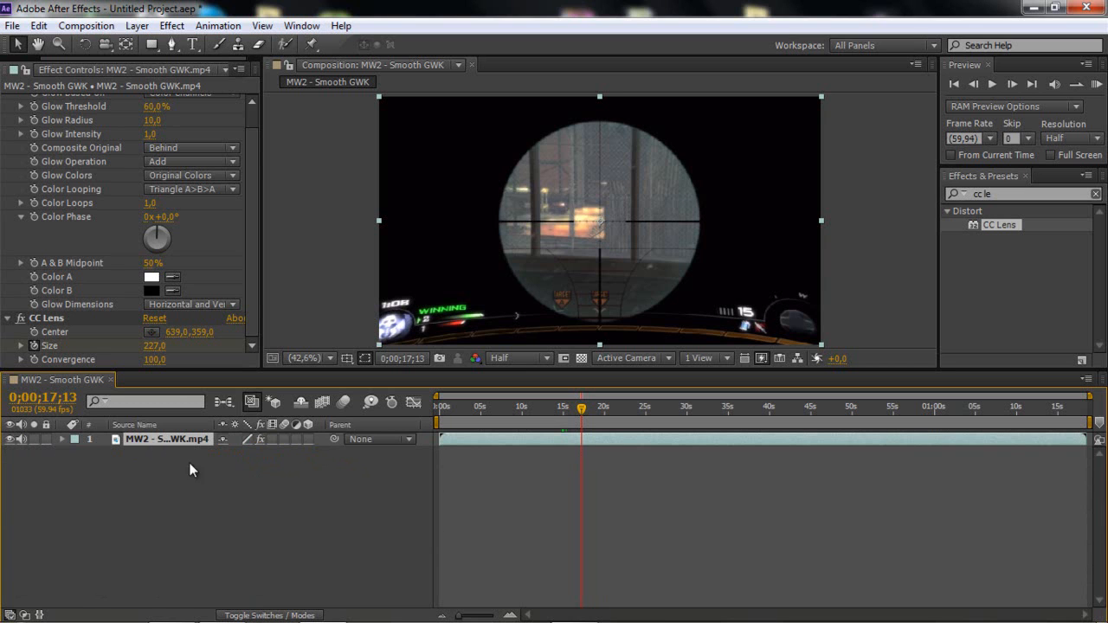
{"action": "mouse_move", "coordinate": [790, 488]}
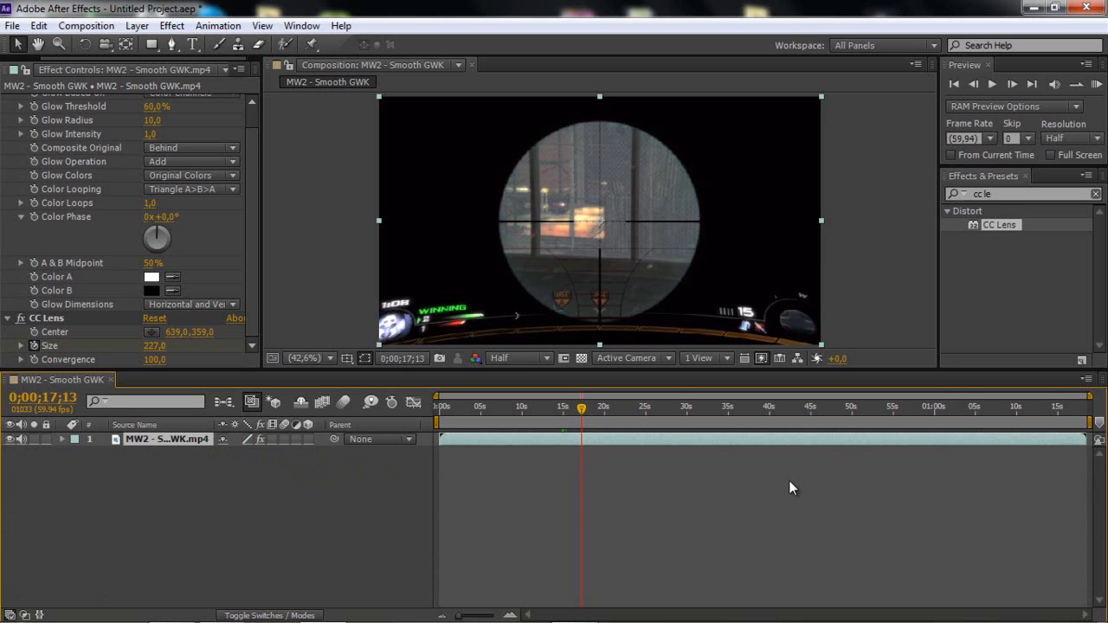
{"action": "mouse_move", "coordinate": [627, 495]}
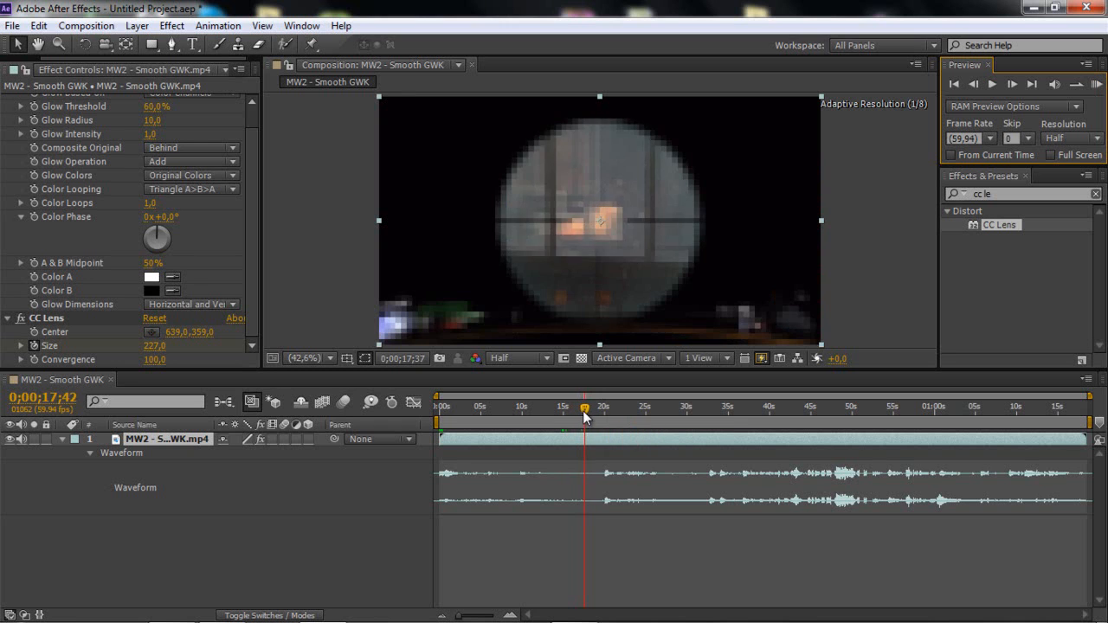
Step: Scrub the clip with audio, then park the playhead near 46 seconds
{"action": "left_click_drag", "start_coordinate": [585, 407], "coordinate": [626, 407]}
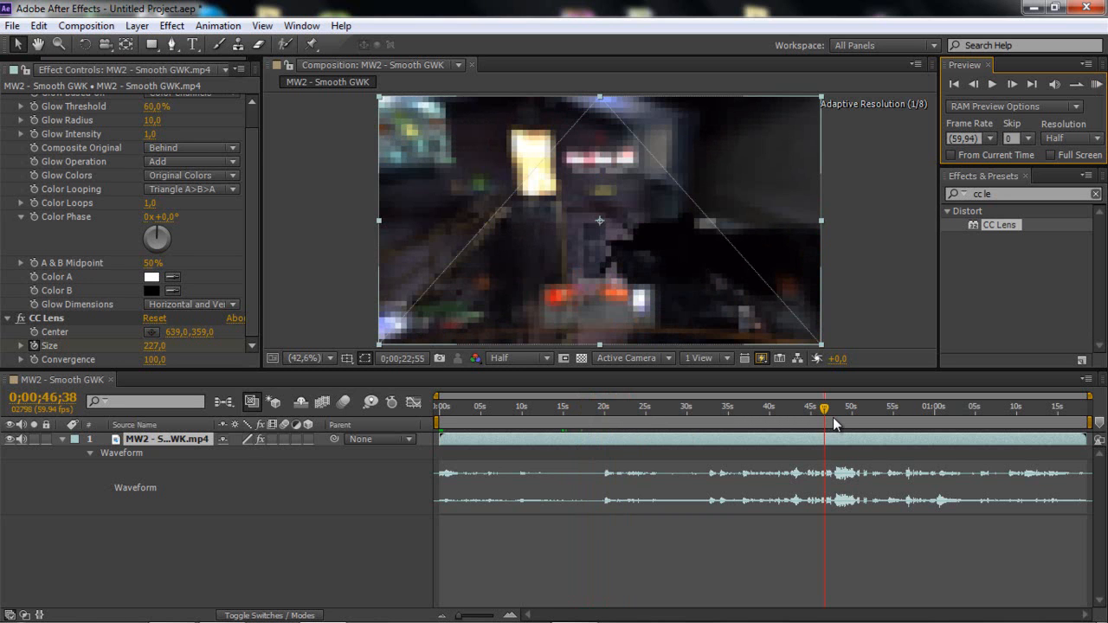
{"action": "left_click", "coordinate": [838, 407]}
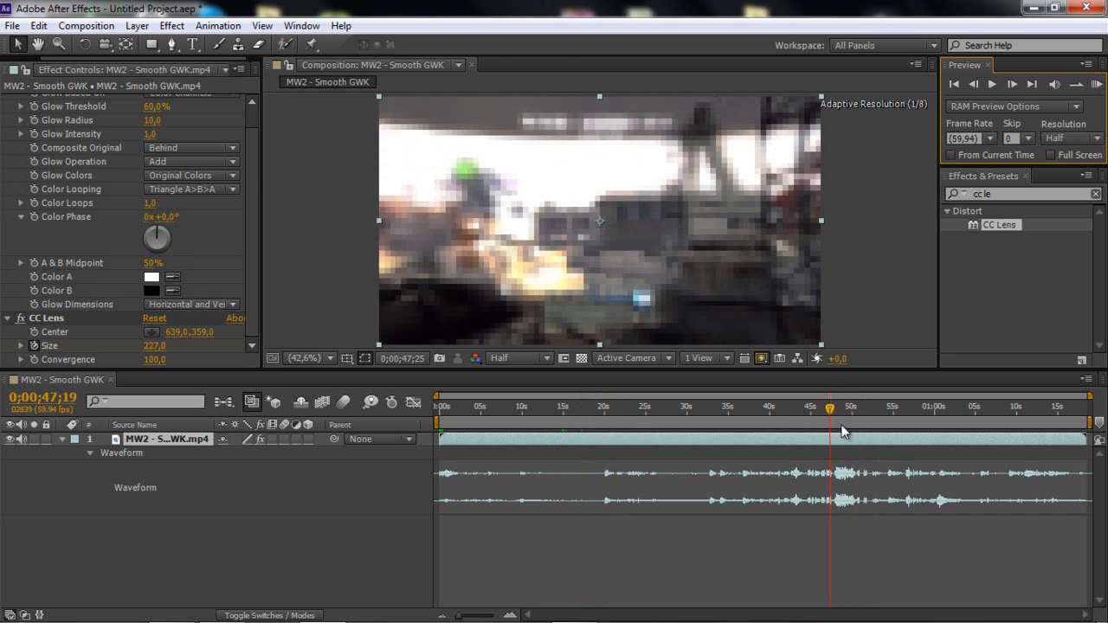
{"action": "left_click", "coordinate": [835, 407]}
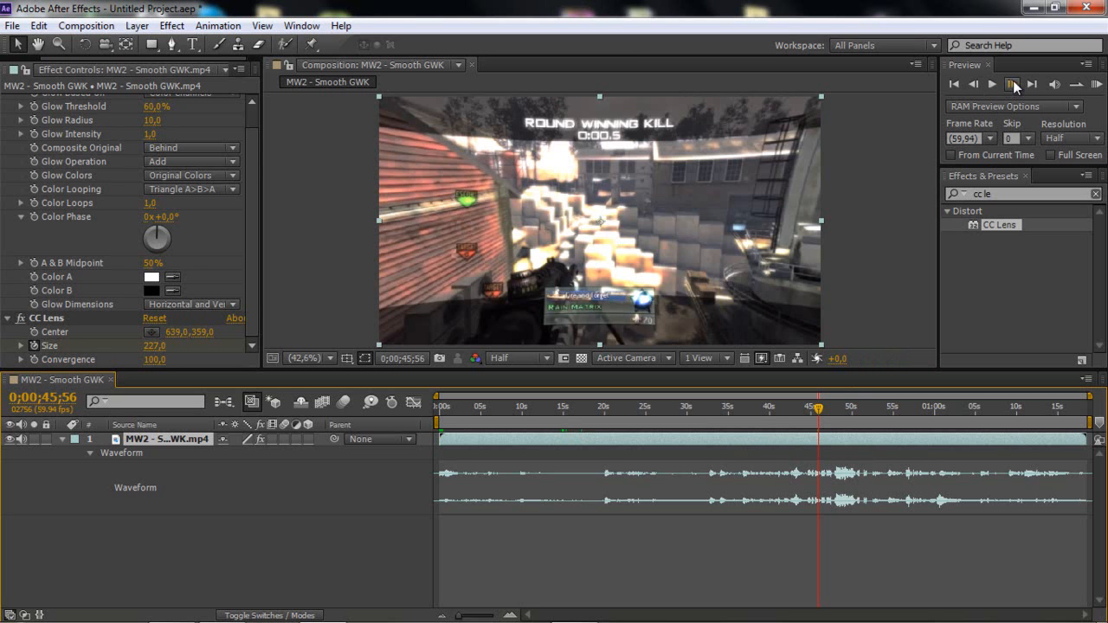
Step: Play the clip from that point with the Preview panel and stop it again
{"action": "left_click", "coordinate": [1013, 83]}
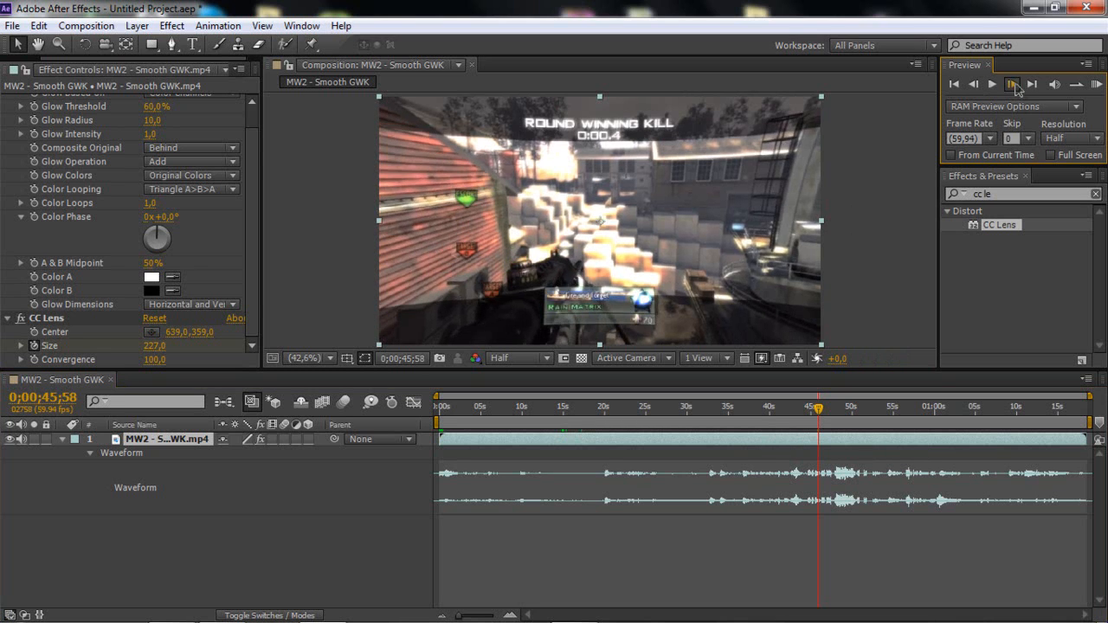
{"action": "left_click", "coordinate": [1032, 83]}
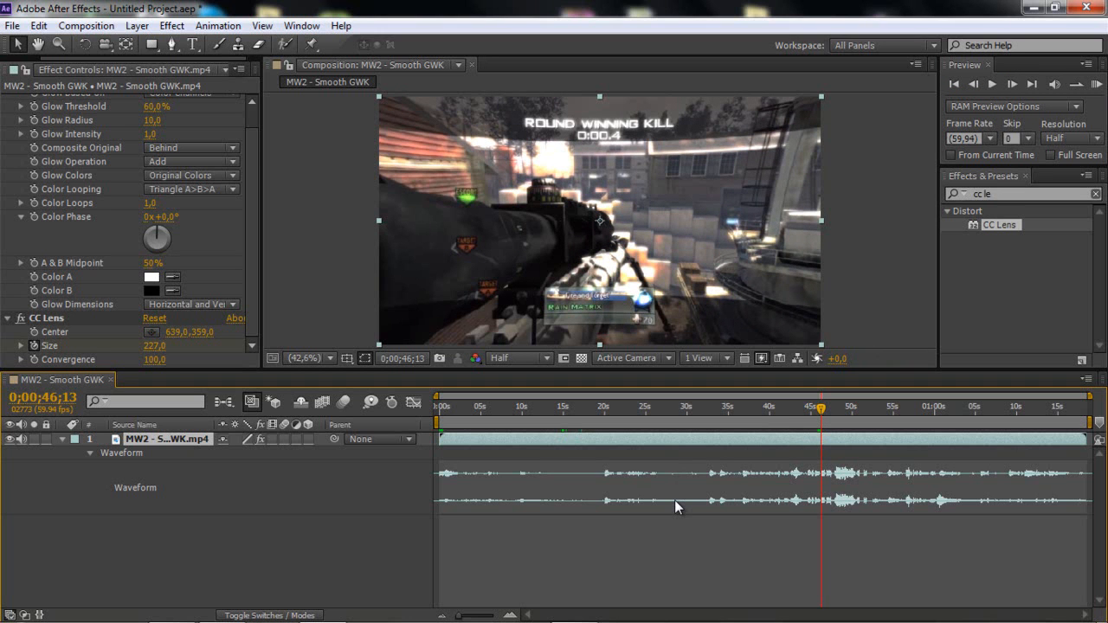
{"action": "mouse_move", "coordinate": [66, 441]}
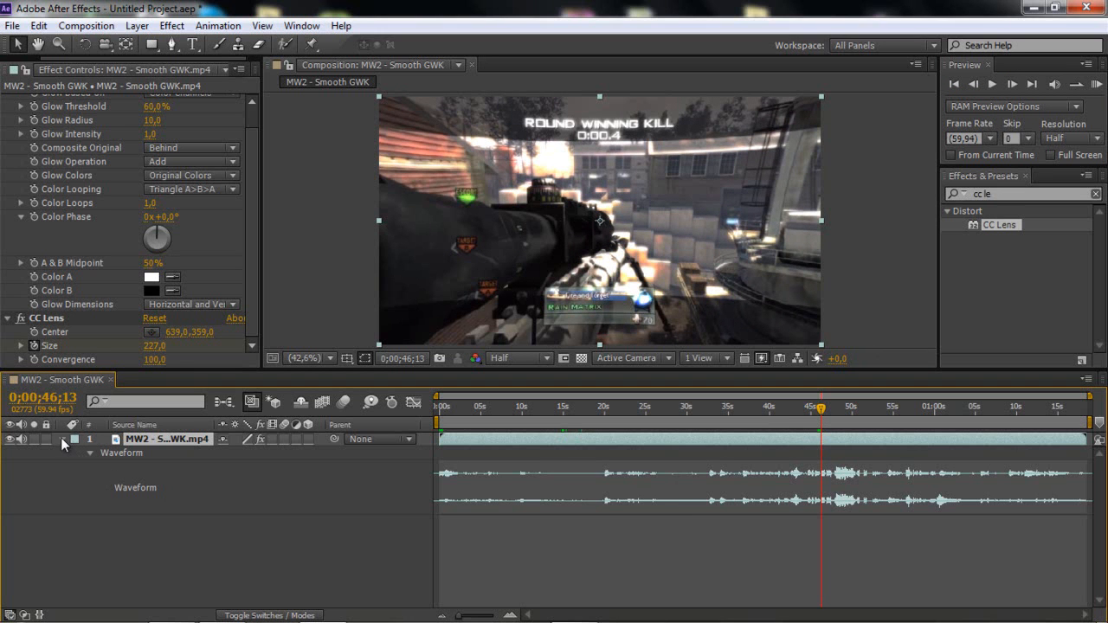
Step: Hide the waveform and browse the Edit, Composition and Layer menus toward New > Adjustment Layer
{"action": "left_click", "coordinate": [38, 26]}
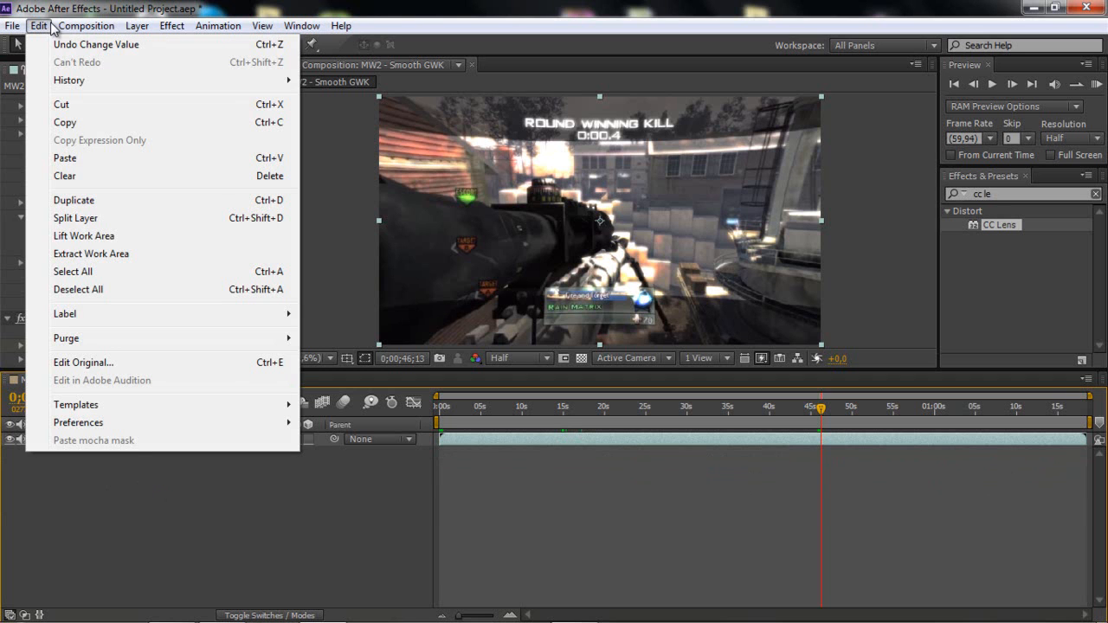
{"action": "left_click", "coordinate": [86, 26]}
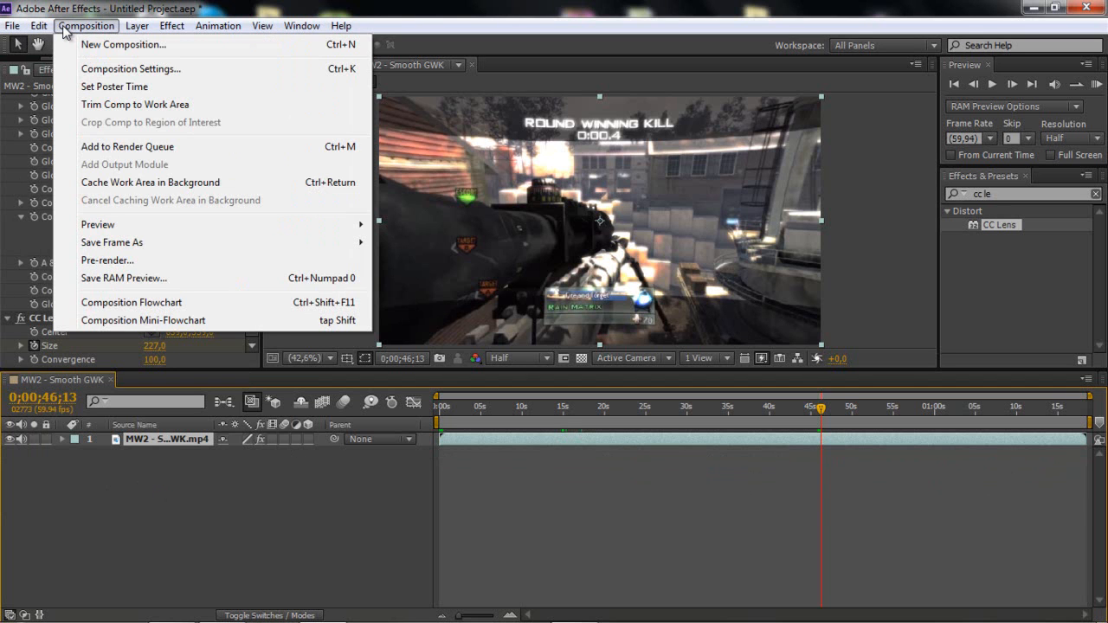
{"action": "left_click", "coordinate": [169, 26]}
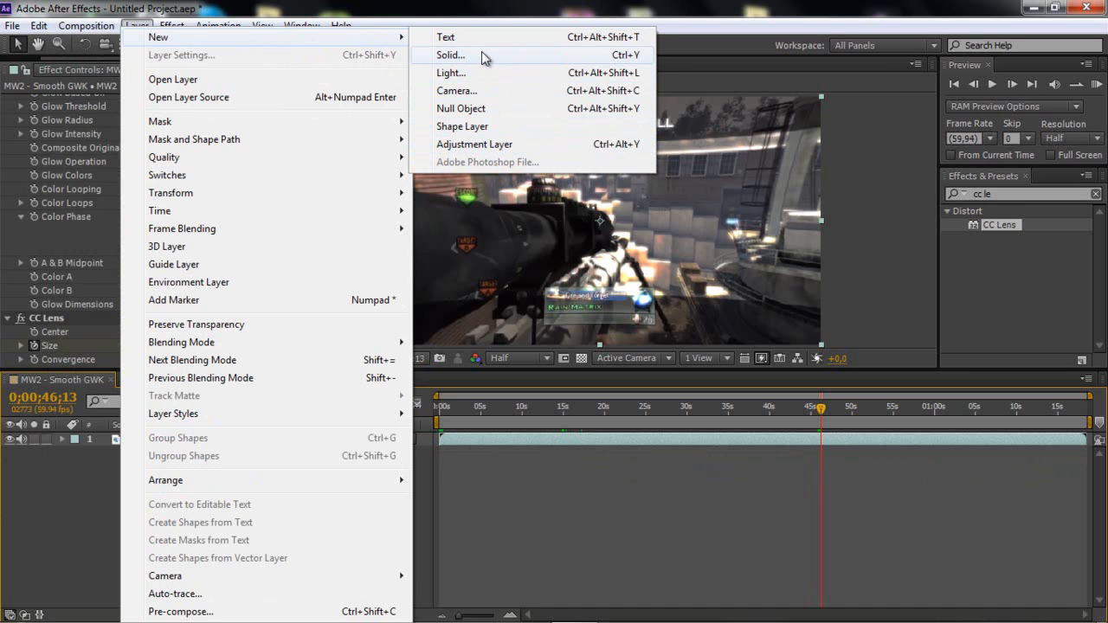
{"action": "mouse_move", "coordinate": [562, 7]}
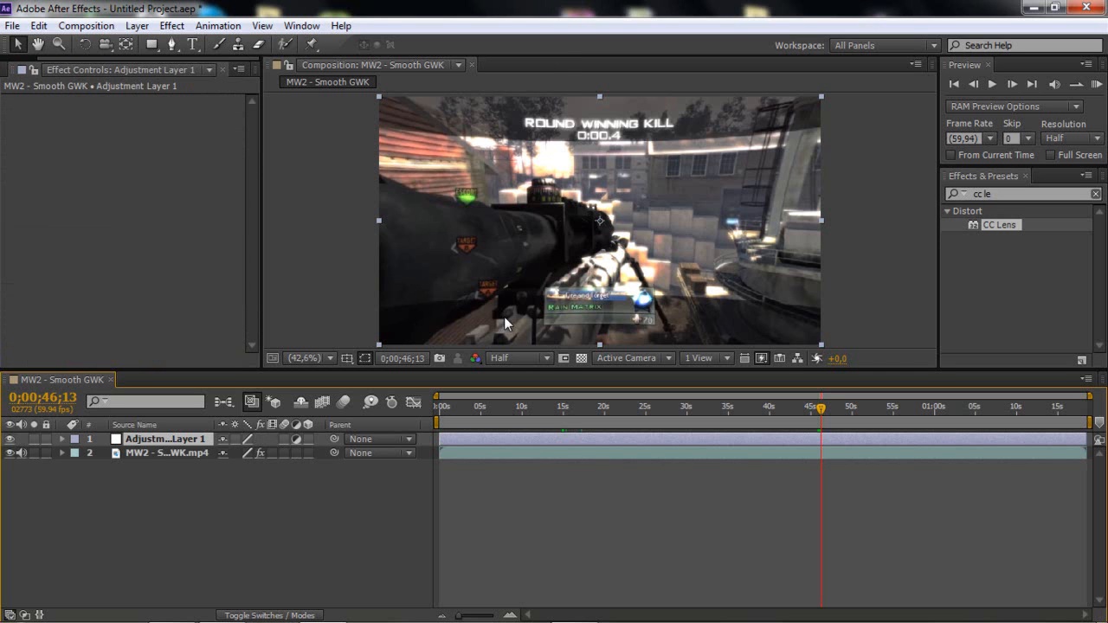
{"action": "mouse_move", "coordinate": [165, 443]}
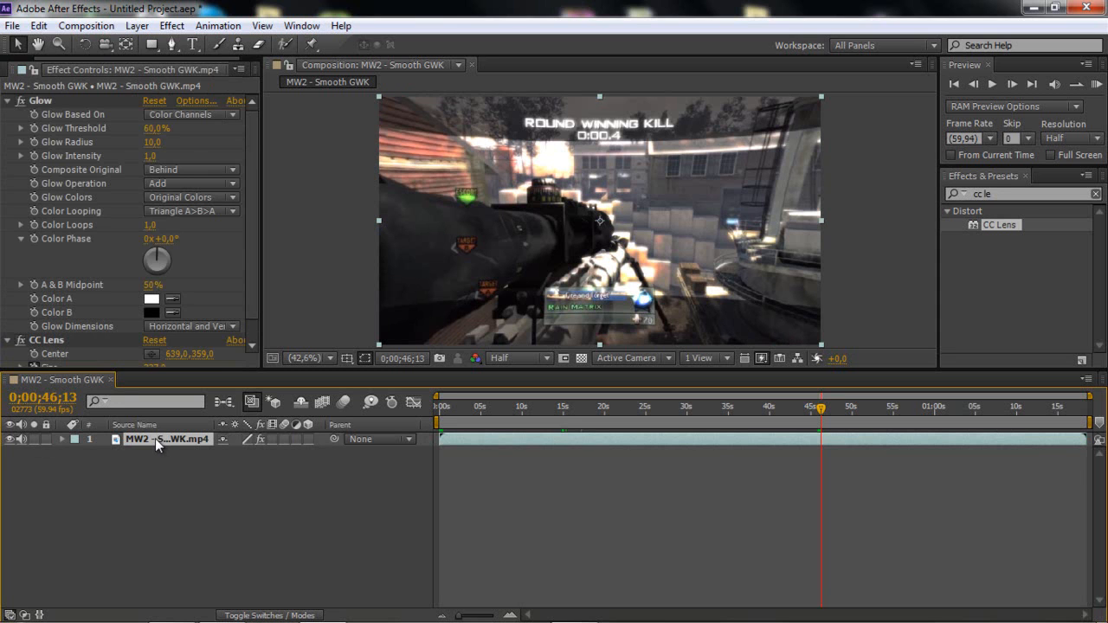
{"action": "mouse_move", "coordinate": [160, 464]}
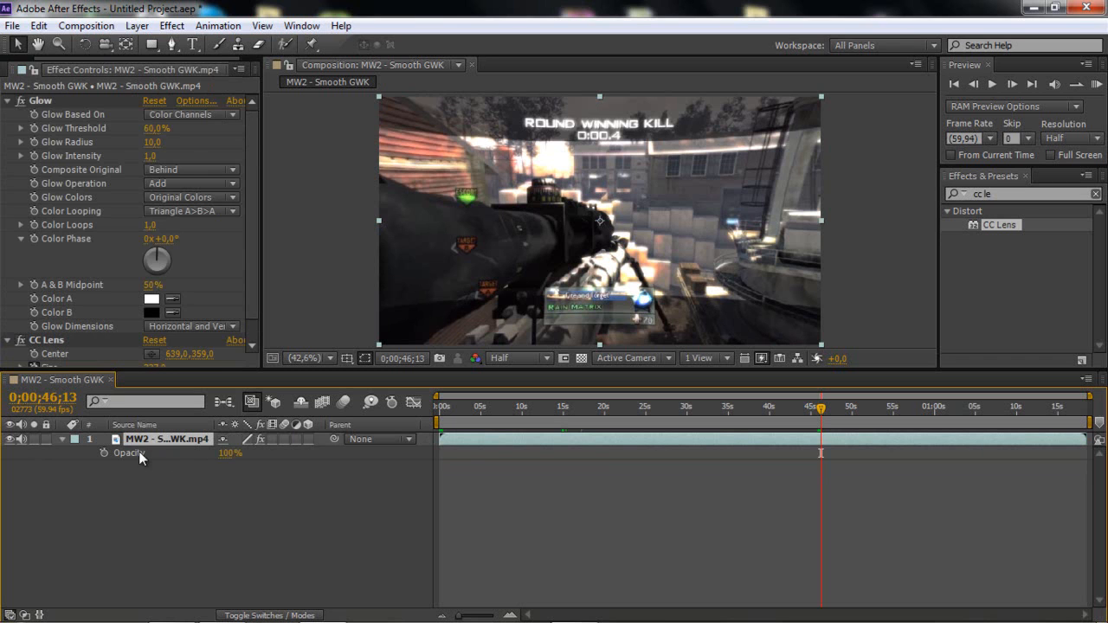
{"action": "mouse_move", "coordinate": [121, 459]}
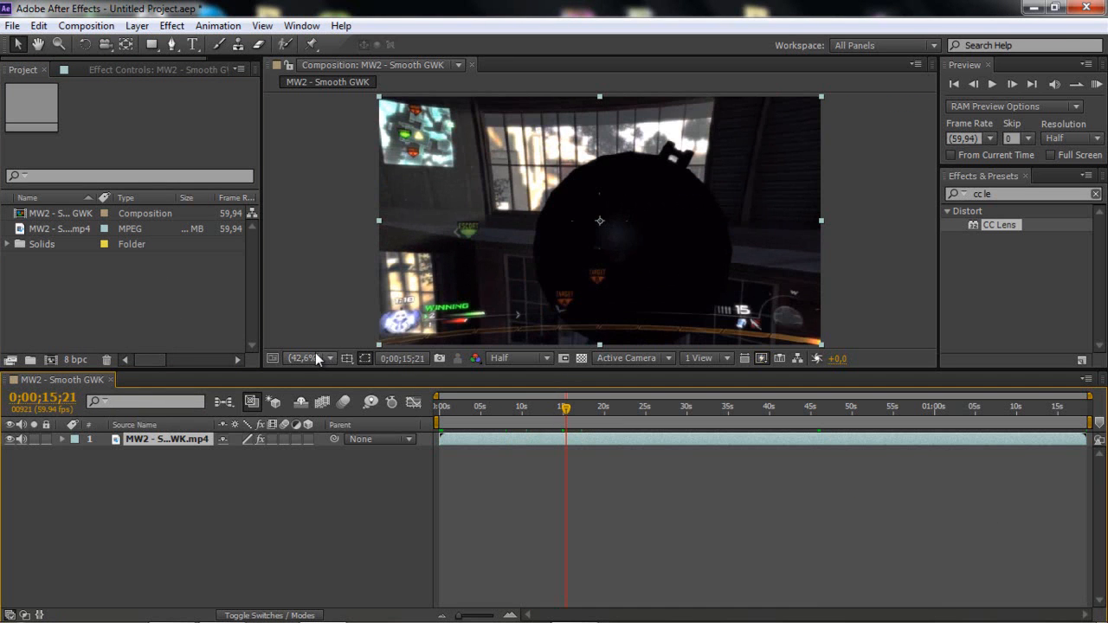
{"action": "mouse_move", "coordinate": [303, 357]}
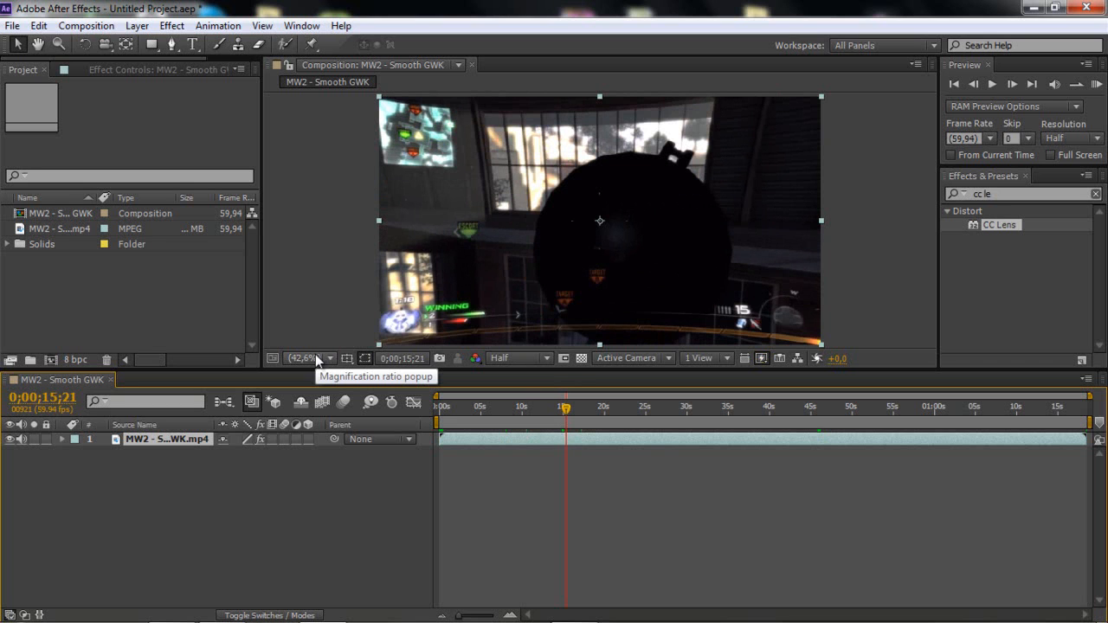
{"action": "mouse_move", "coordinate": [14, 457]}
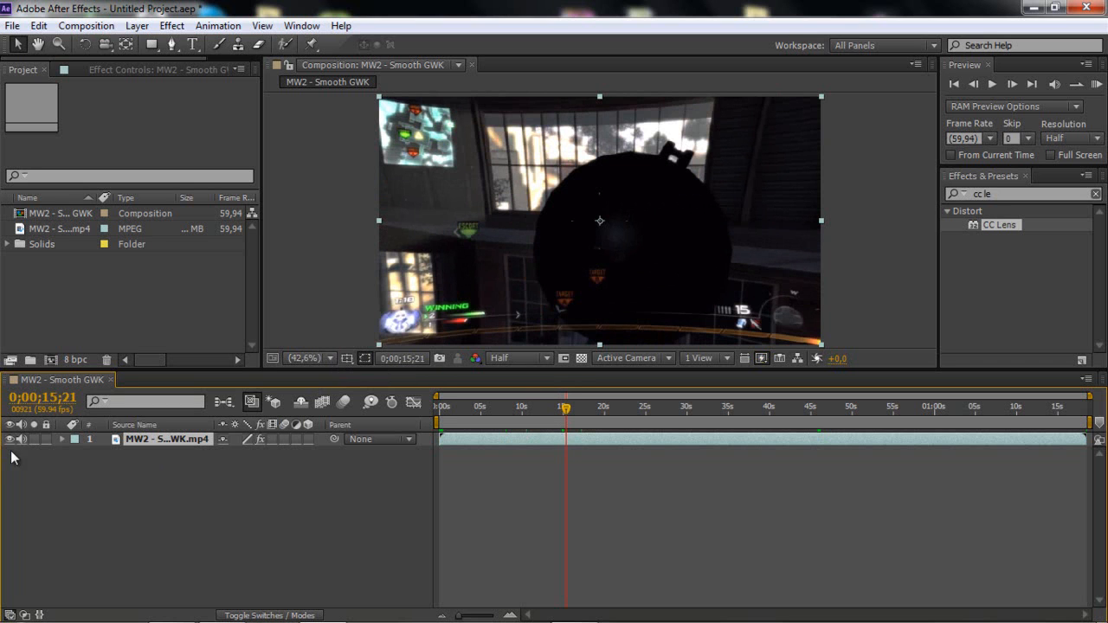
Step: Bring up the Layer menu, ready to create a new layer
{"action": "left_click", "coordinate": [135, 26]}
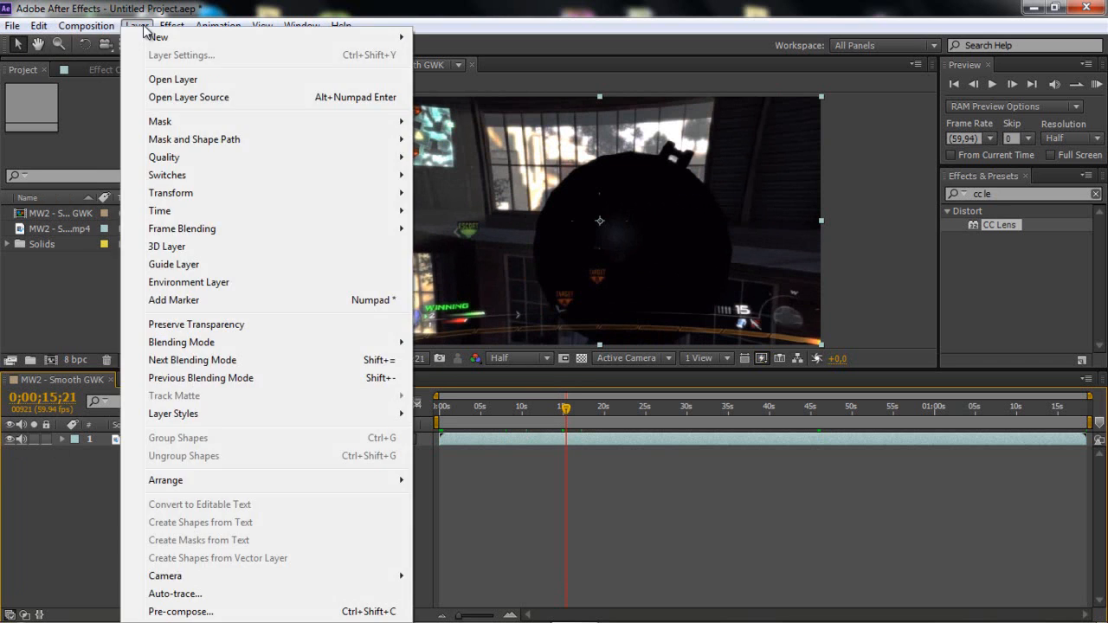